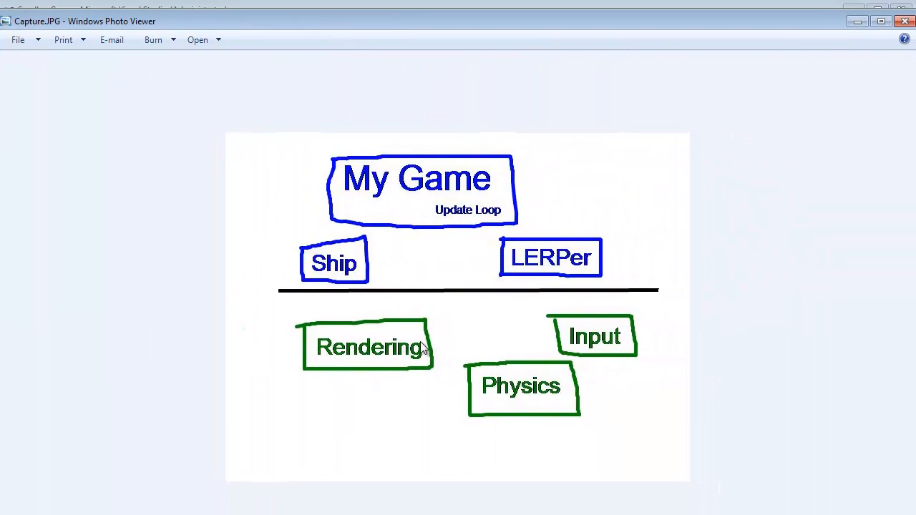
mouse_move(412, 360)
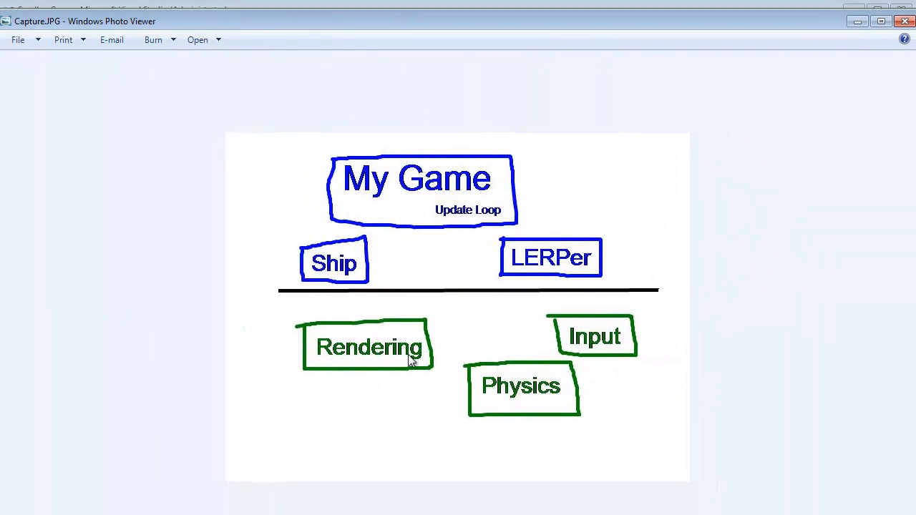
mouse_move(424, 204)
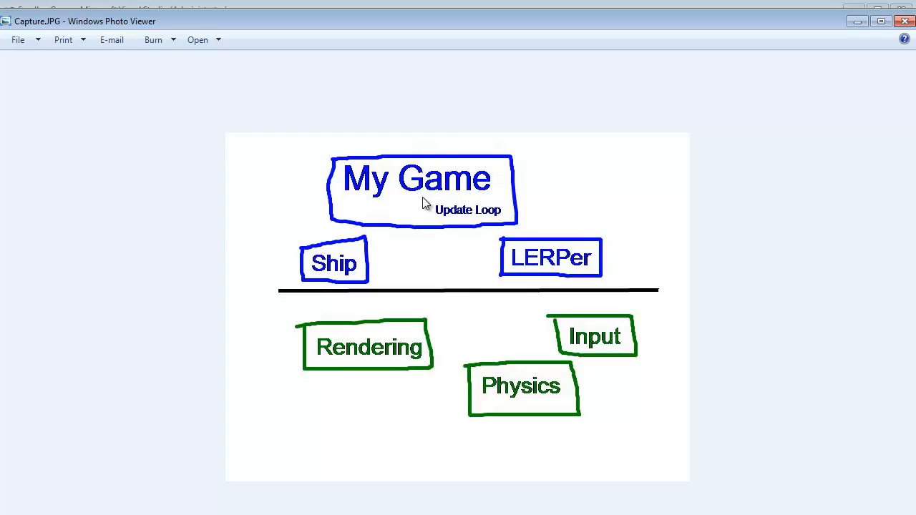
mouse_move(430, 208)
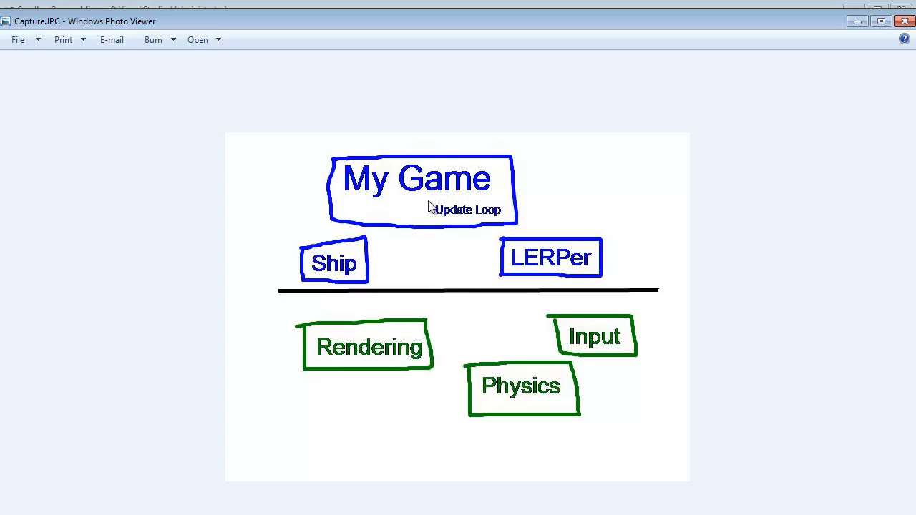
mouse_move(410, 210)
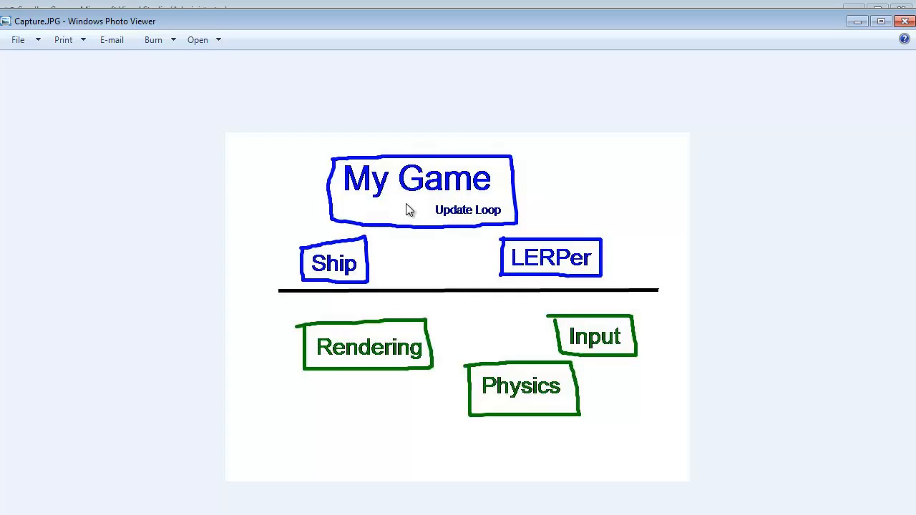
mouse_move(389, 310)
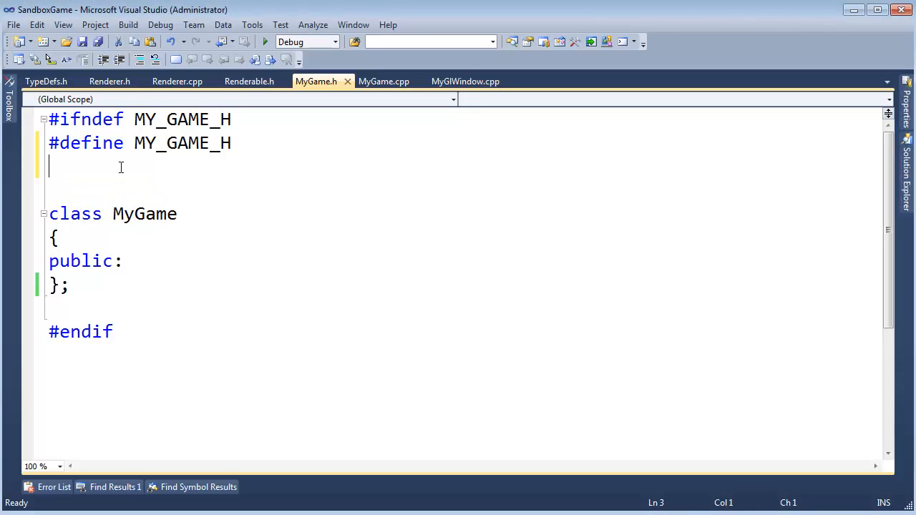
Add #include <Rendering\Renderer.h> to MyGame.h and begin a 'Rendering' member in the class
type("#include <")
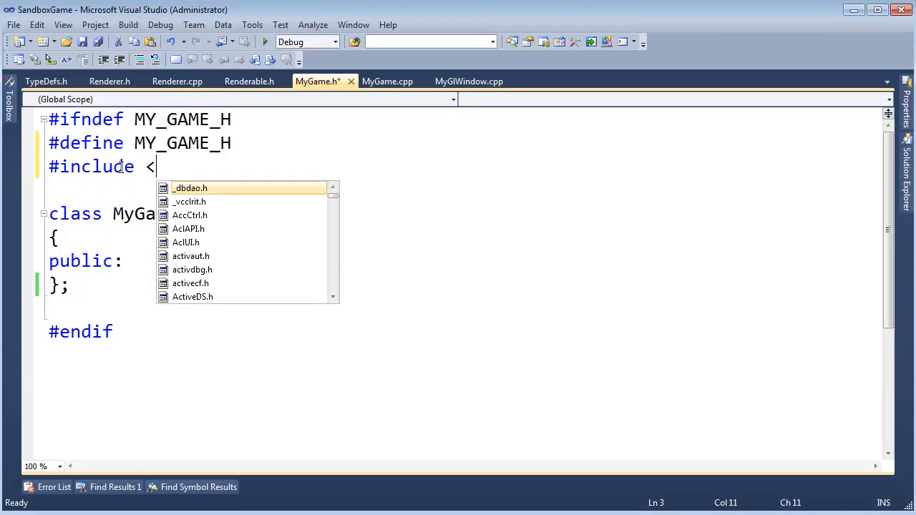
type("Rendering\\Renderer.h>")
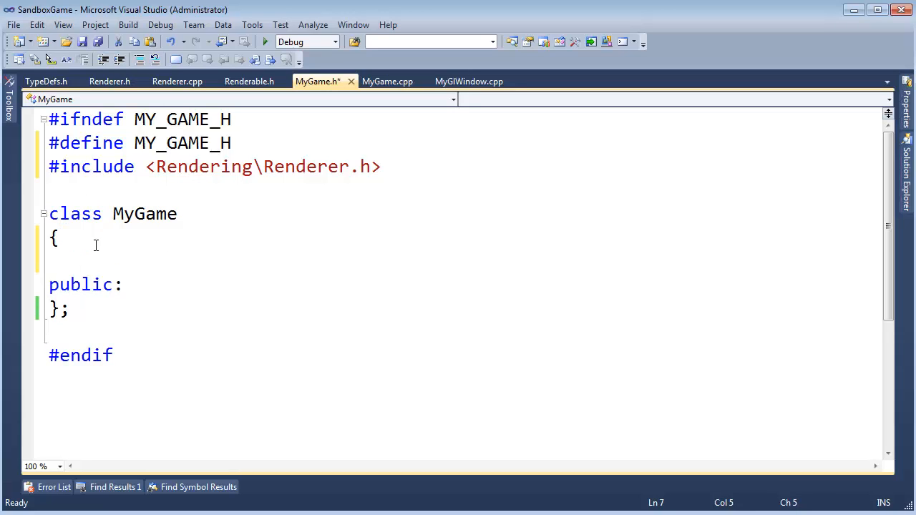
type("R")
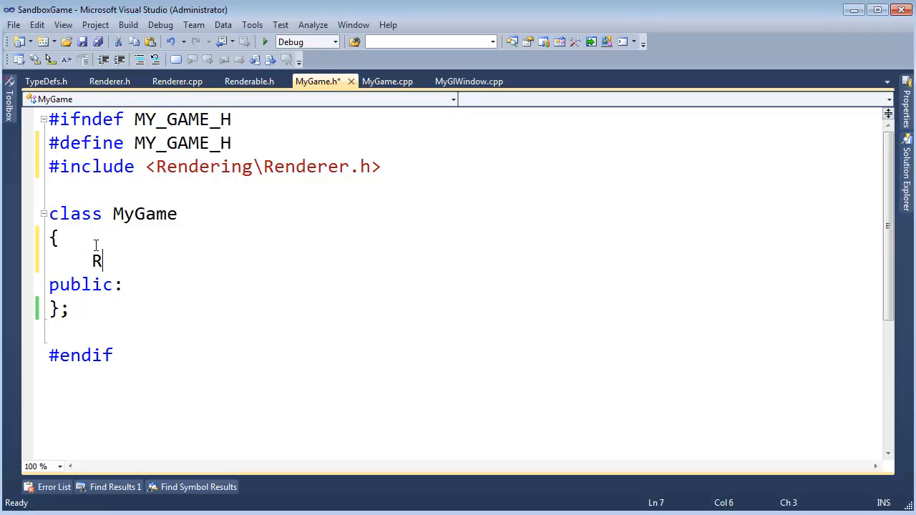
type("endering")
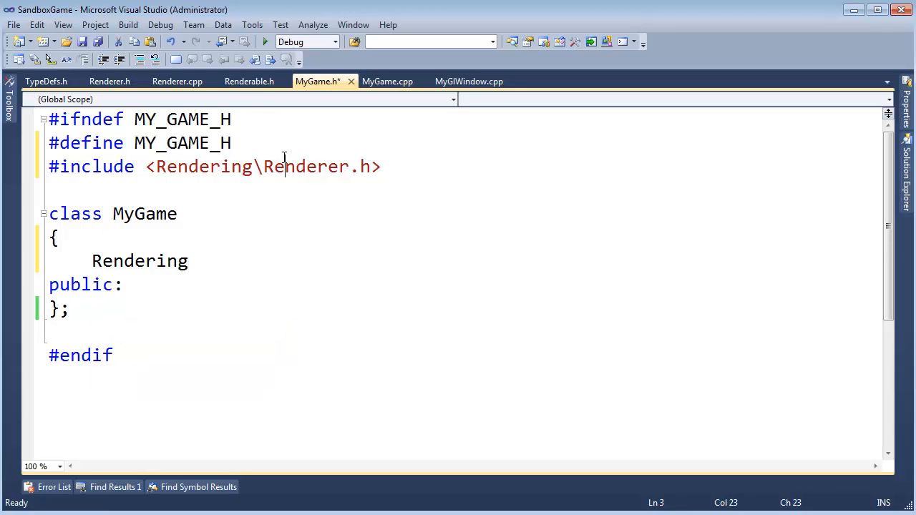
Enclose class Renderer in Renderer.h within namespace Rendering and save the header
left_click(108, 81)
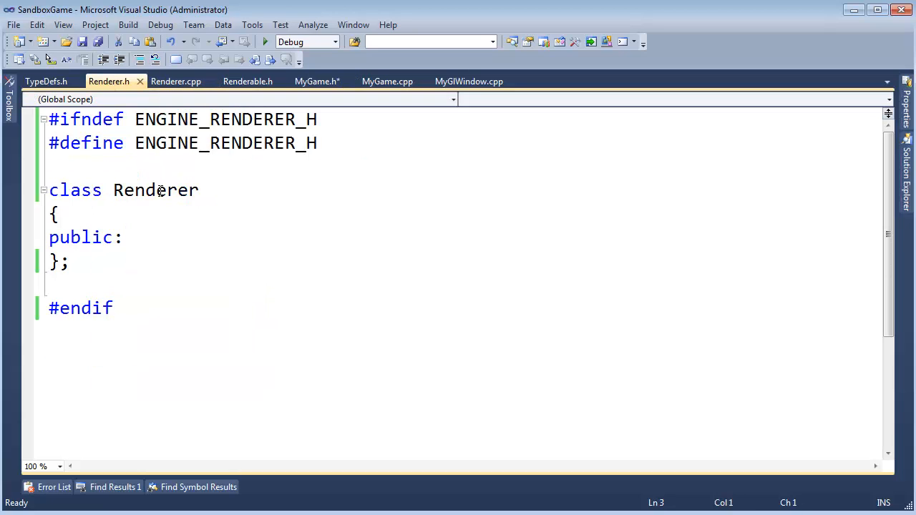
type("namespac")
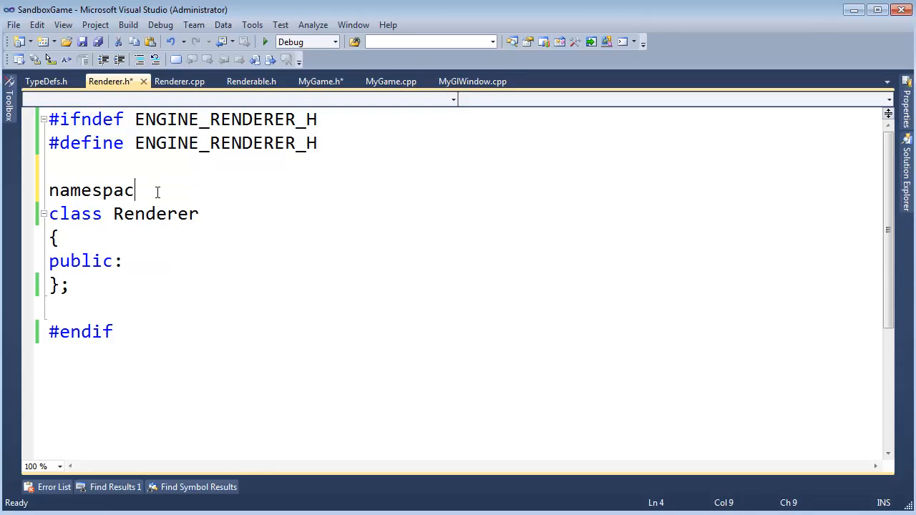
type("e")
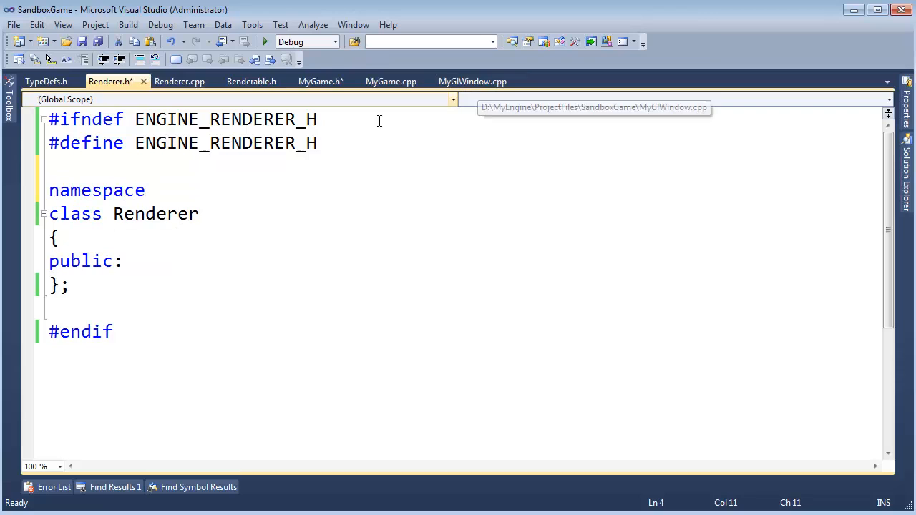
left_click(252, 81)
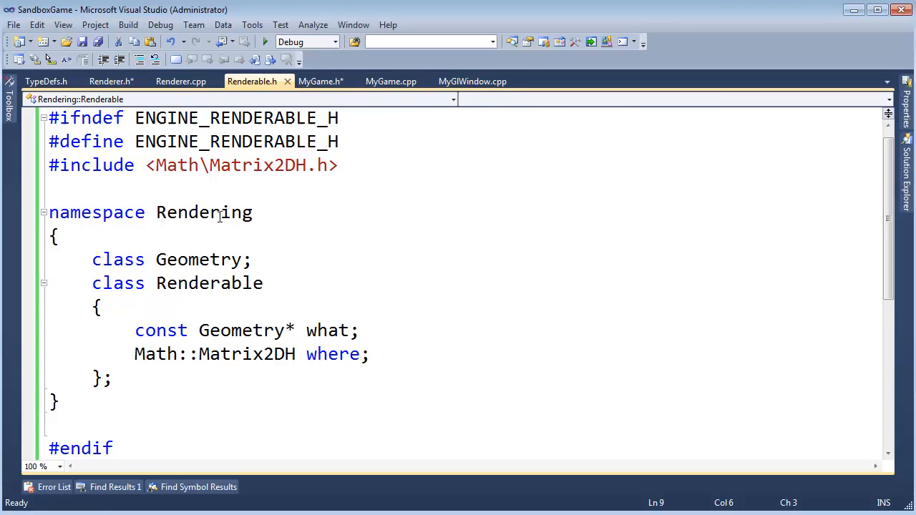
left_click(111, 81)
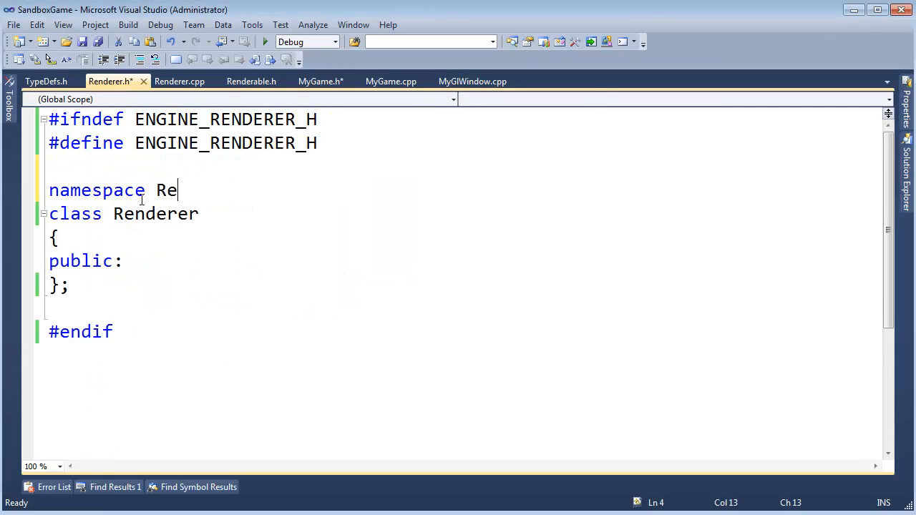
type("ndering")
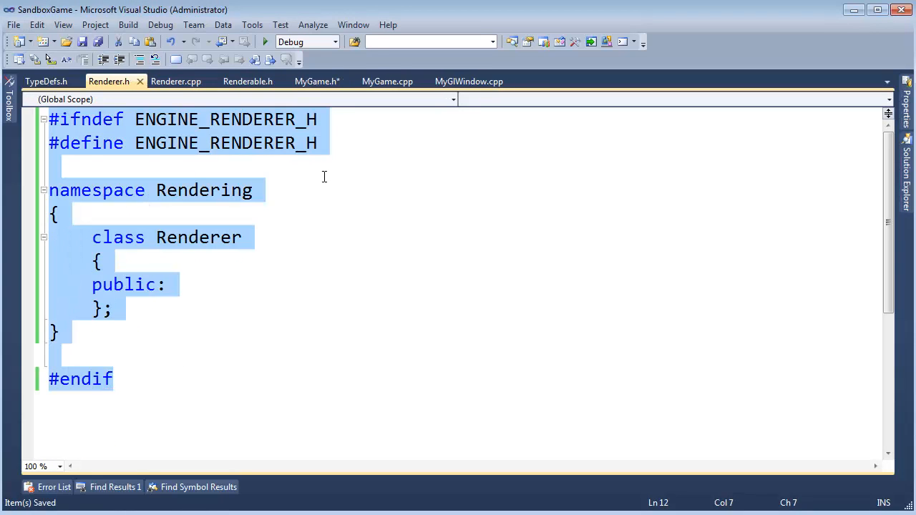
key("ctrl+tab")
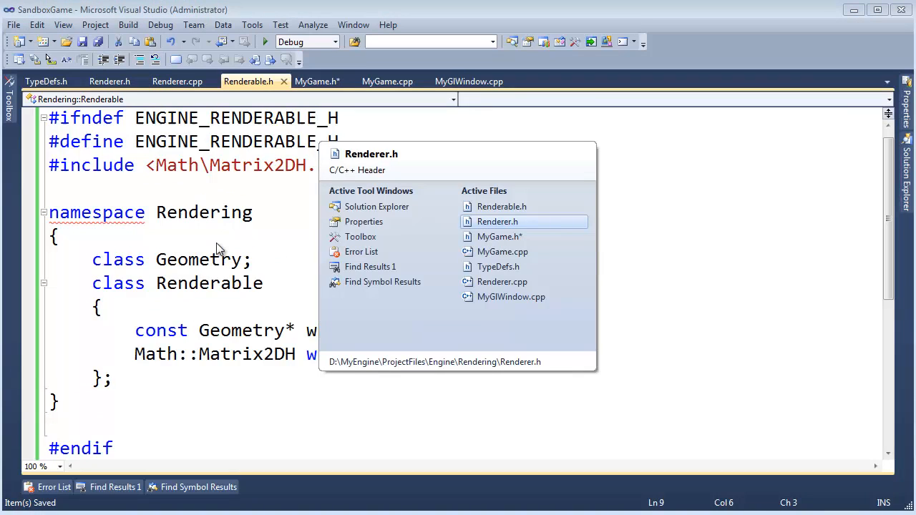
Finish the MyGame member line as 'Rendering::Renderer renderer;' above public:
left_click(318, 81)
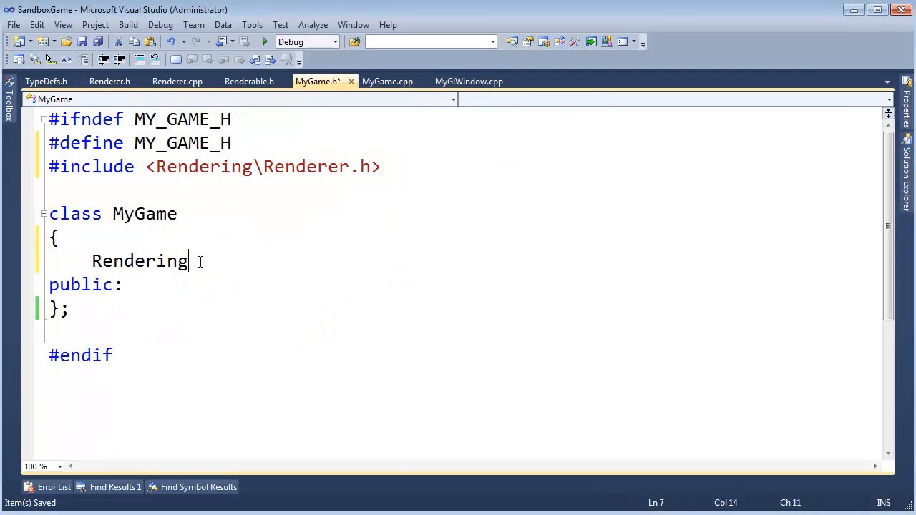
type("::Renderer renderer;")
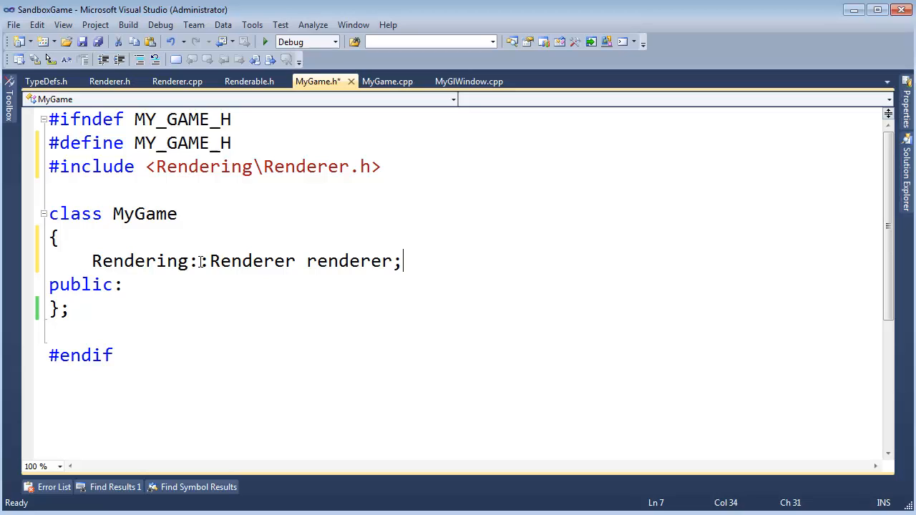
left_click(57, 237)
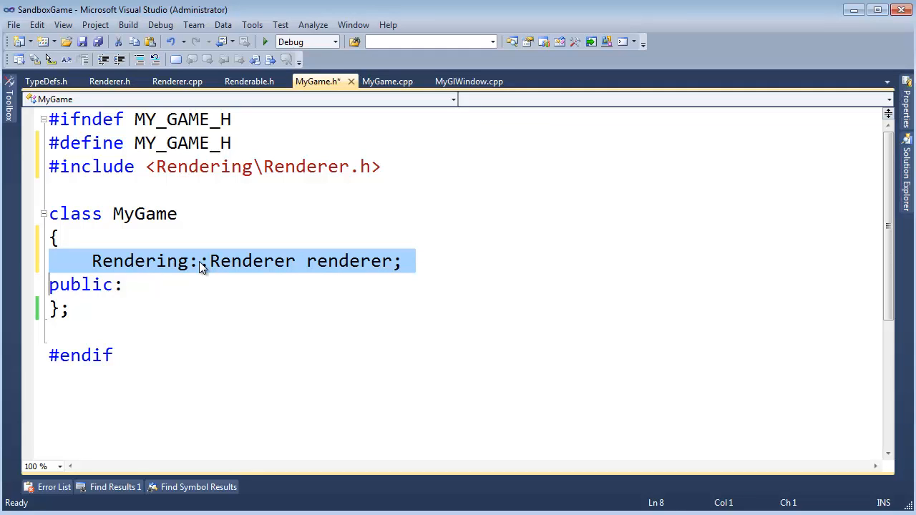
left_click(203, 261)
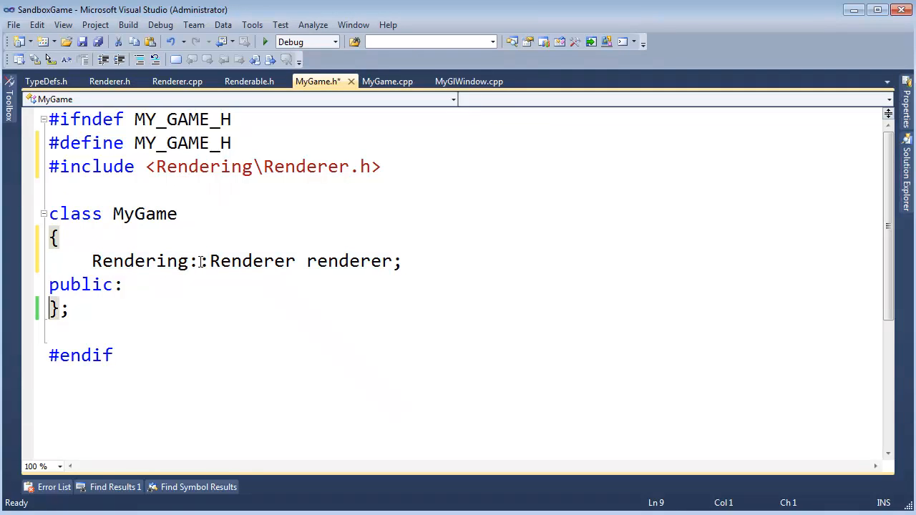
Declare 'bool initialize();' under public: and locate MyGame.cpp among the project files
type("bool in")
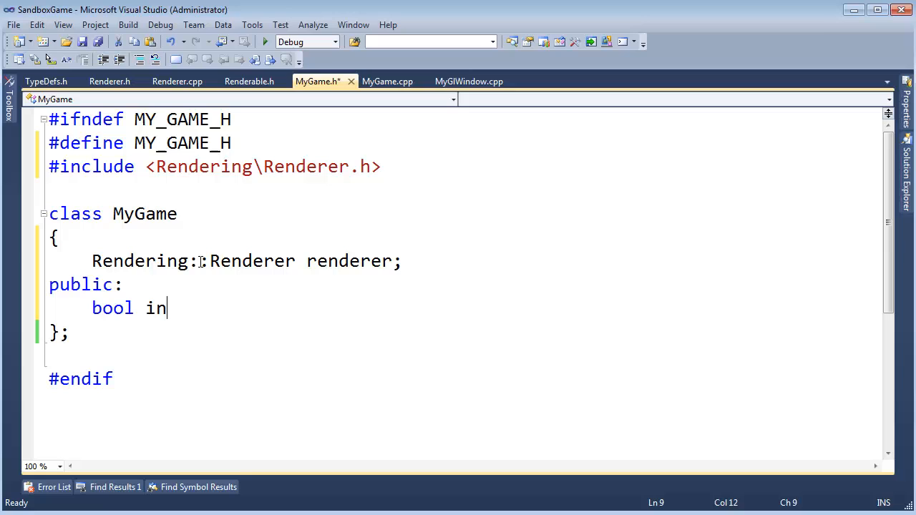
type("itialize();")
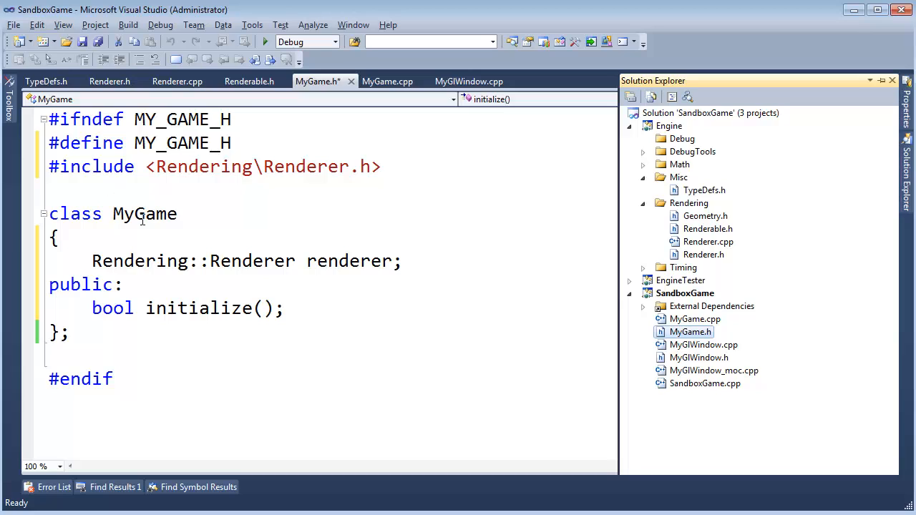
double_click(144, 213)
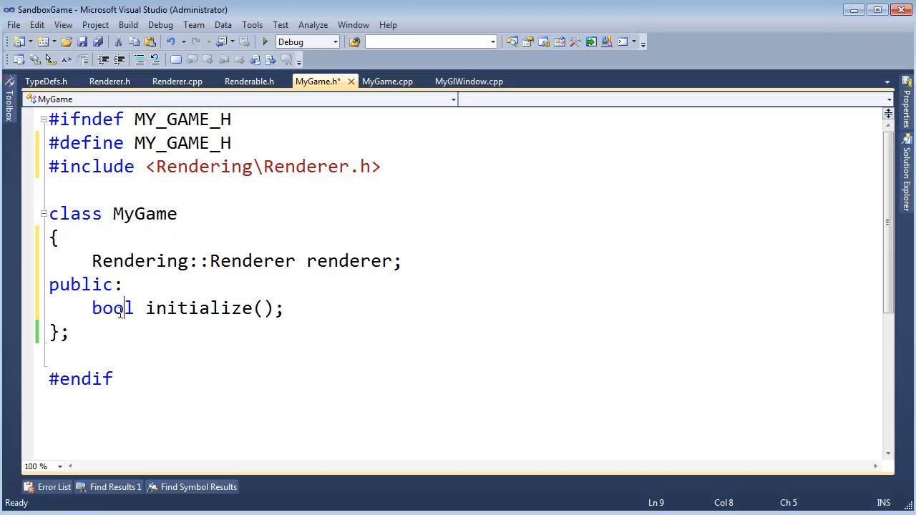
double_click(111, 307)
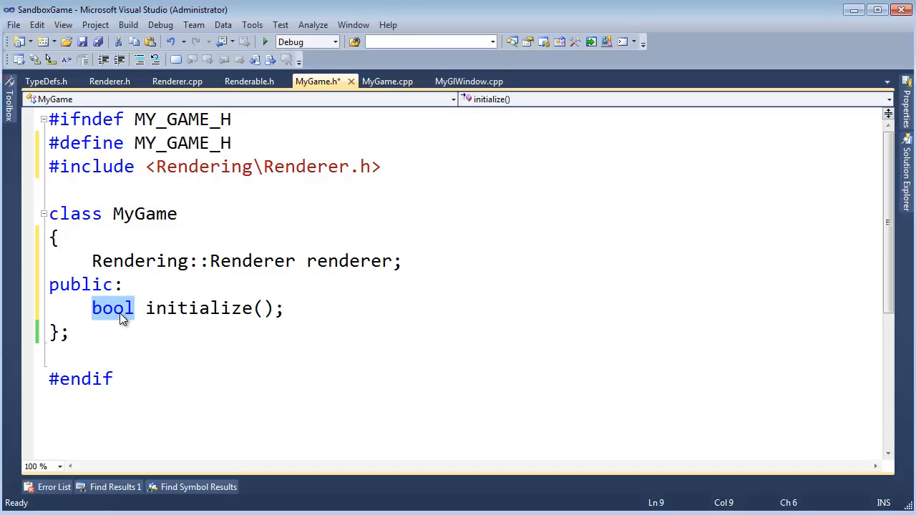
left_click(165, 308)
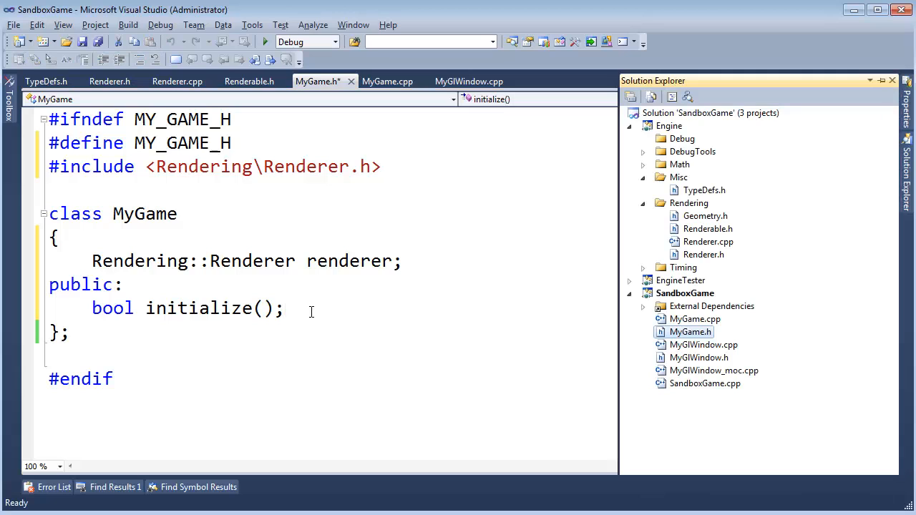
left_click(694, 319)
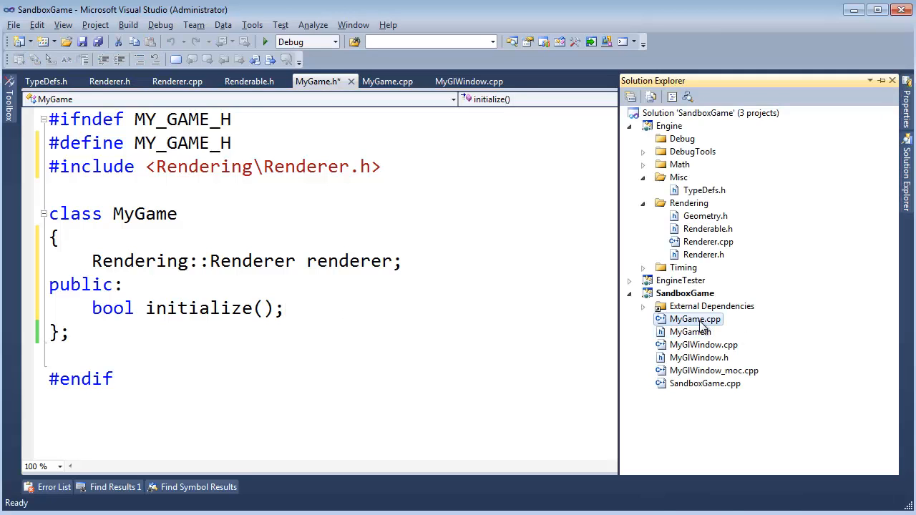
Open MyGame.cpp and start the 'bool MyGame::initialize() {' definition
double_click(695, 318)
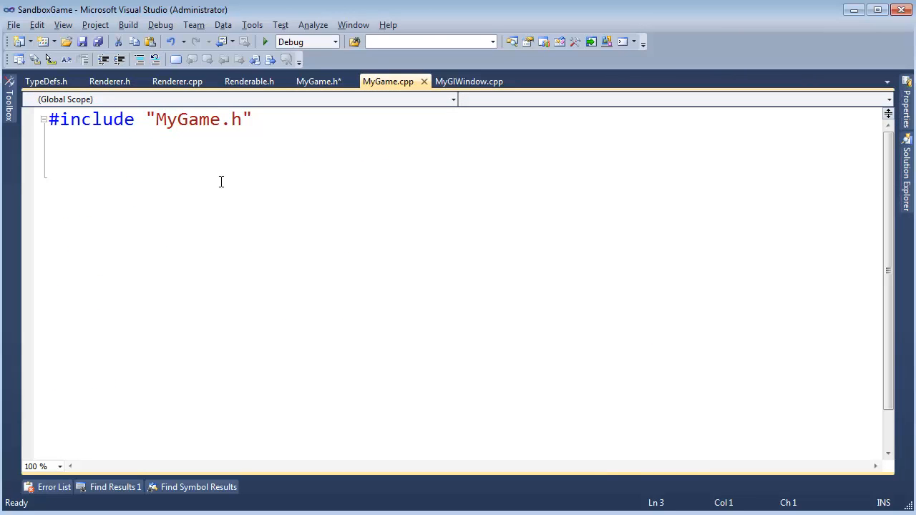
left_click(317, 81)
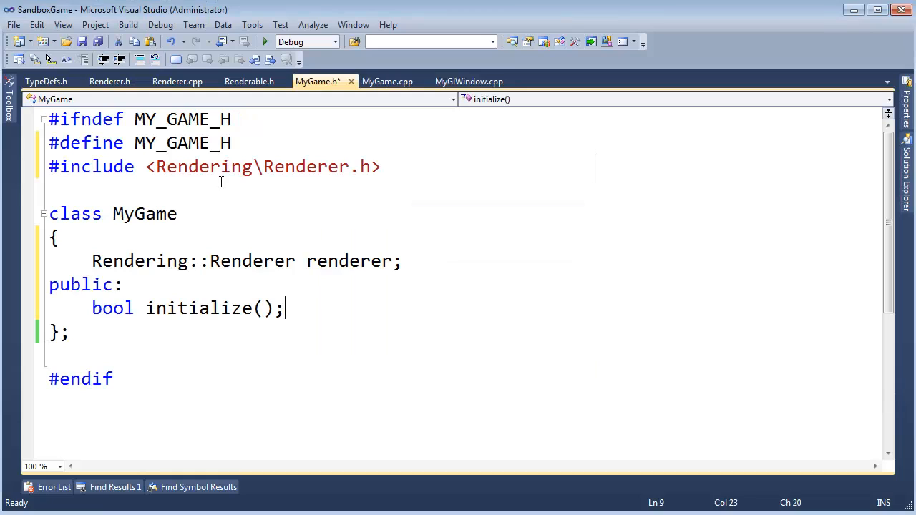
left_click(387, 81)
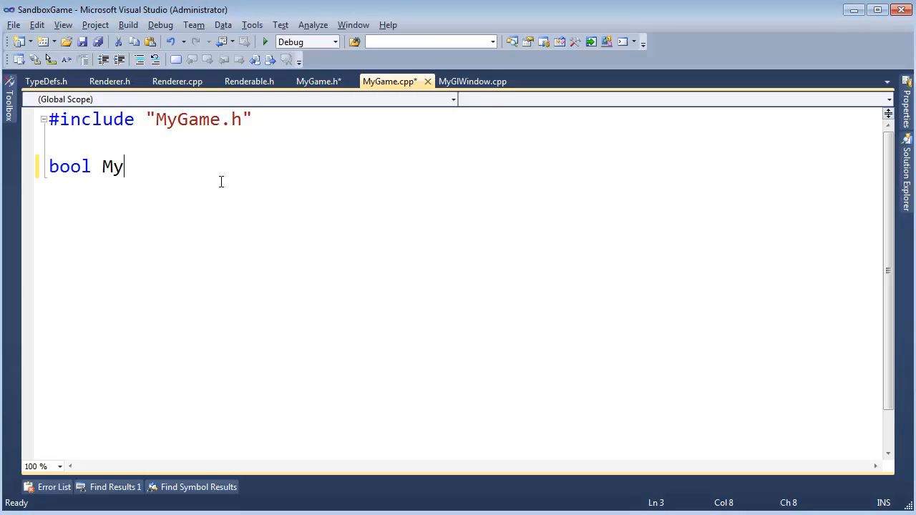
type("Game::initialize()")
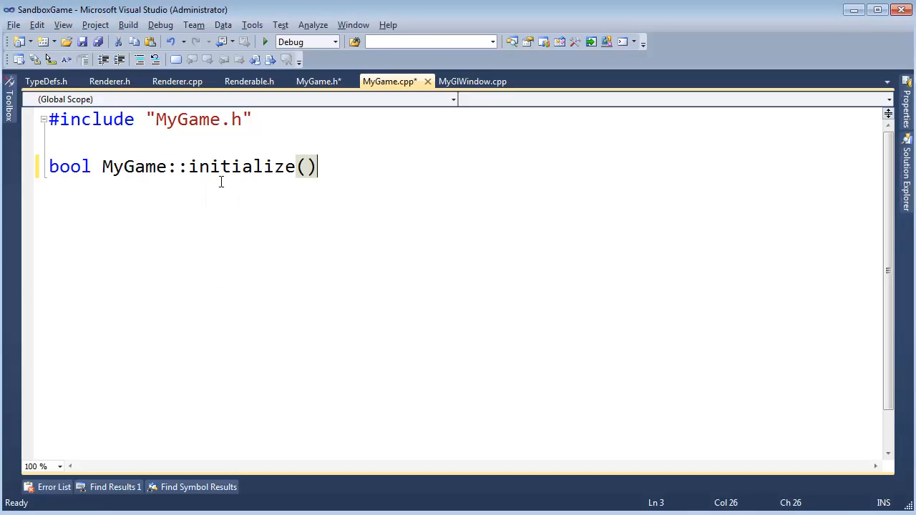
type("{")
left_click(463, 238)
type("}")
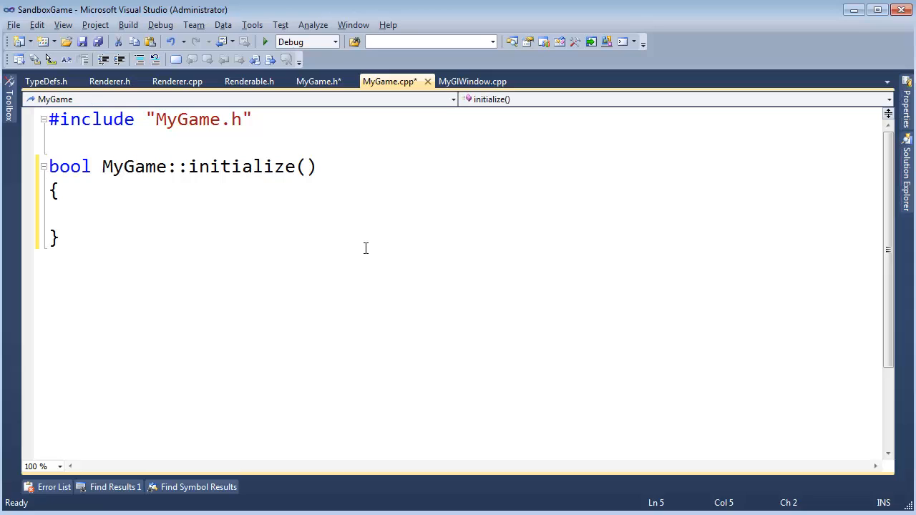
Create 'Geometry* shipGeometry' via renderer.addGeometry with ship vertex and index arrays
type("Geometry")
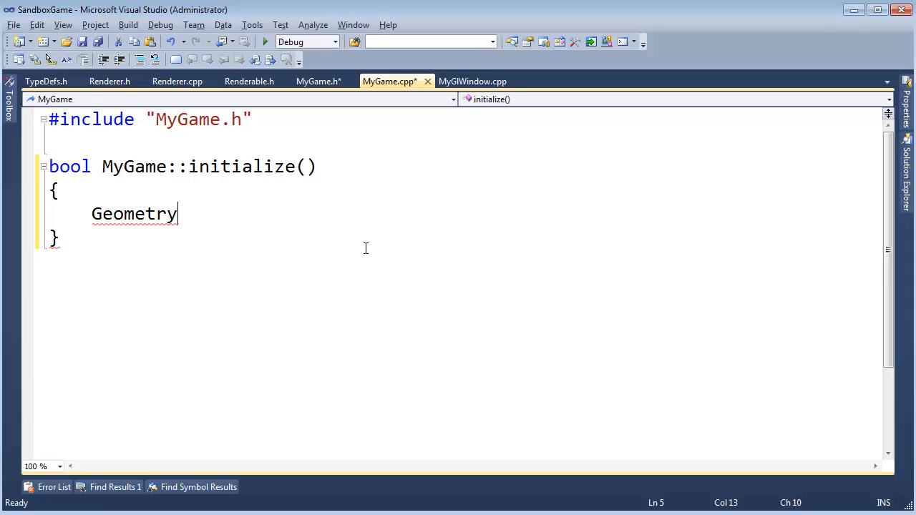
type("*")
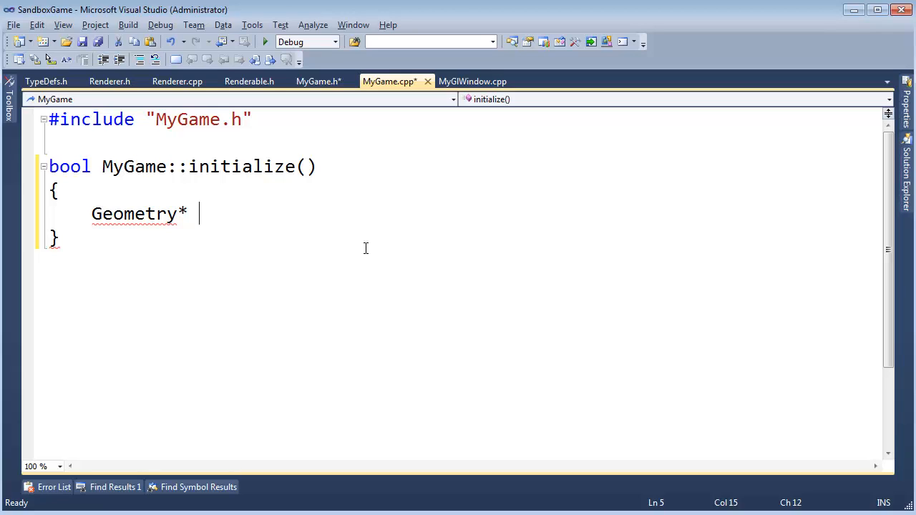
type("shipGeometry =")
type("red")
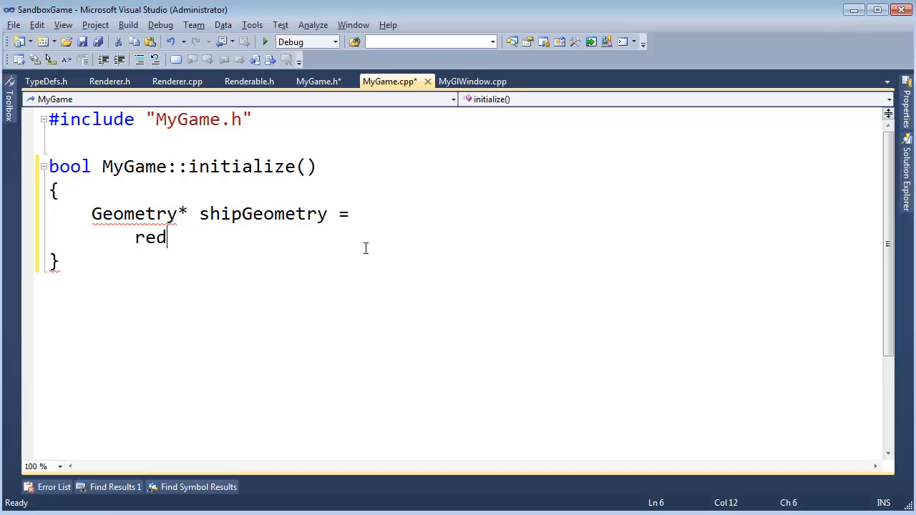
type("enderer")
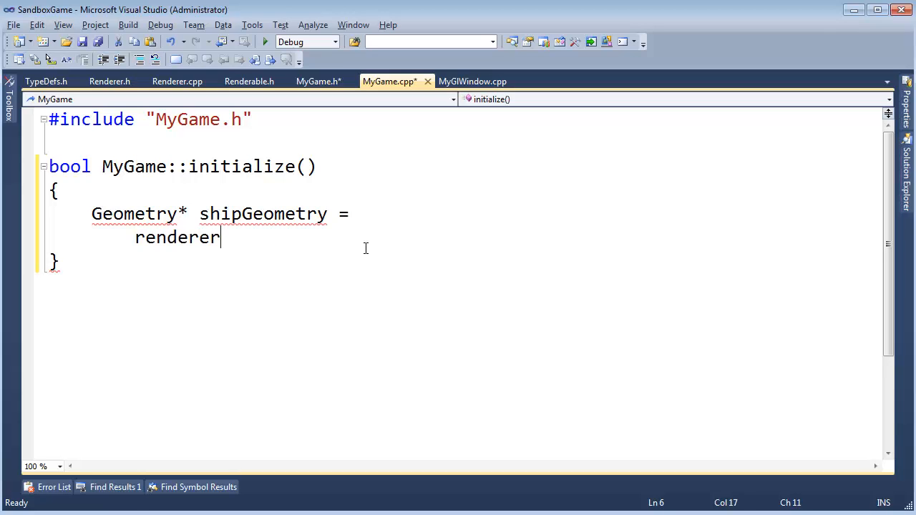
type(".addGeometry")
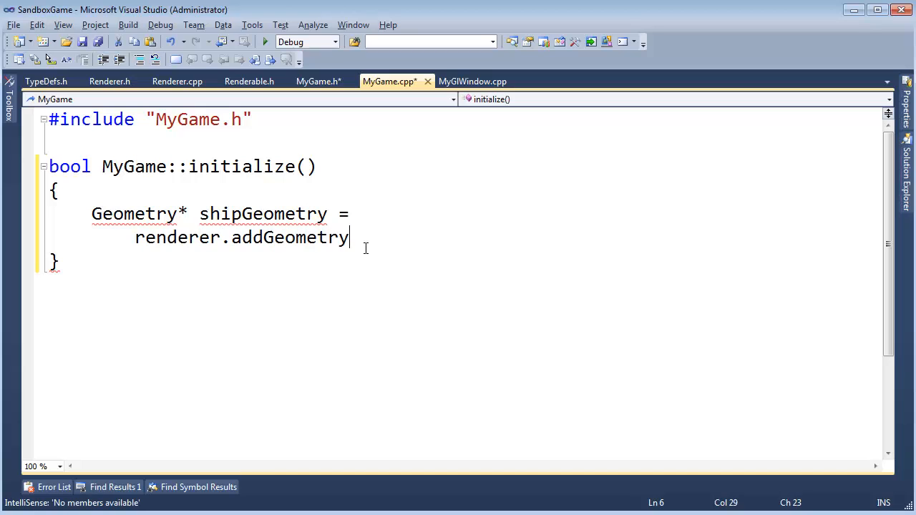
type("(shipVer")
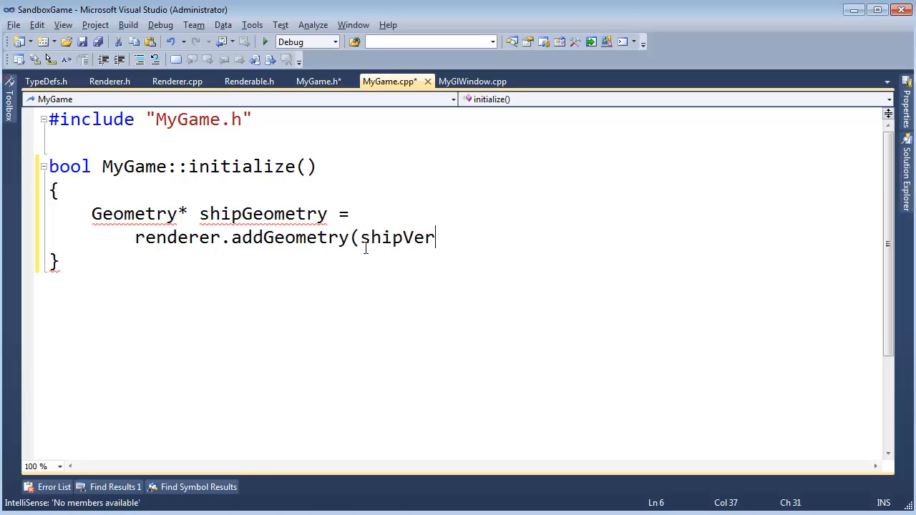
type("ts, shipIndic")
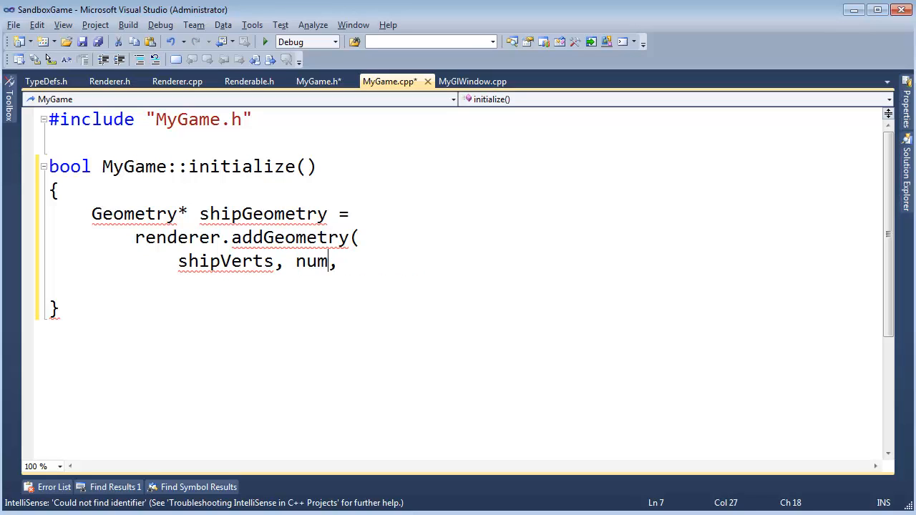
type("ShipVerts")
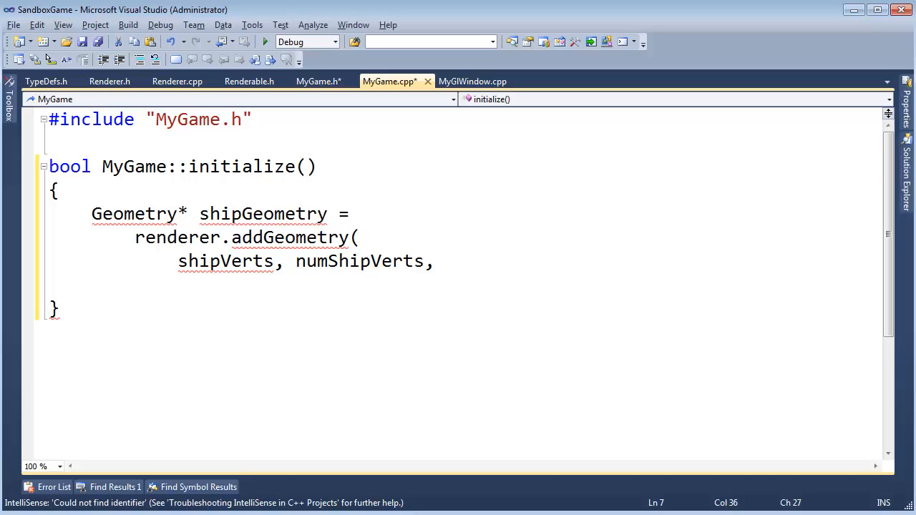
type("shipIn")
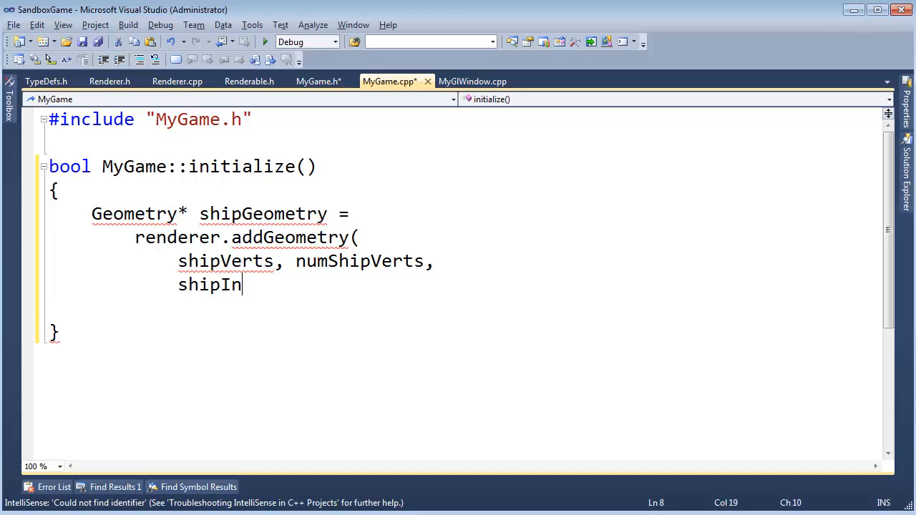
type("dices, numS")
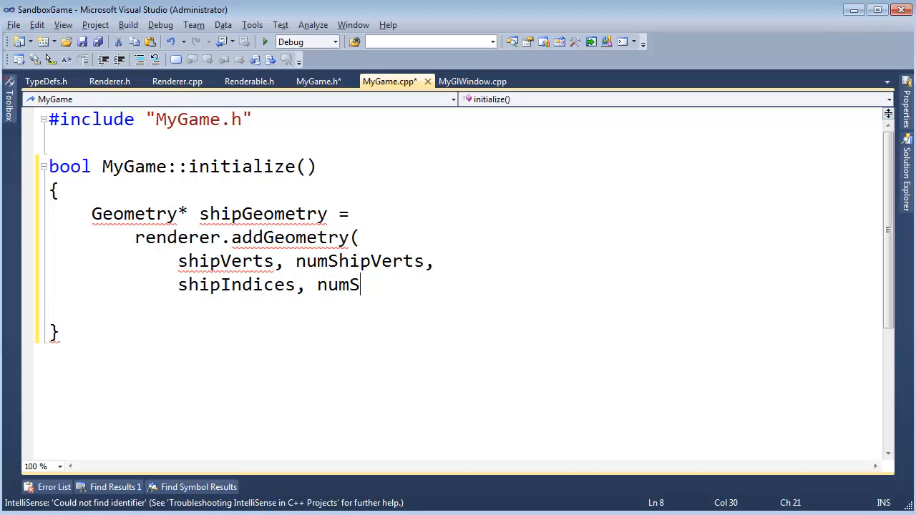
type("hipIndices")
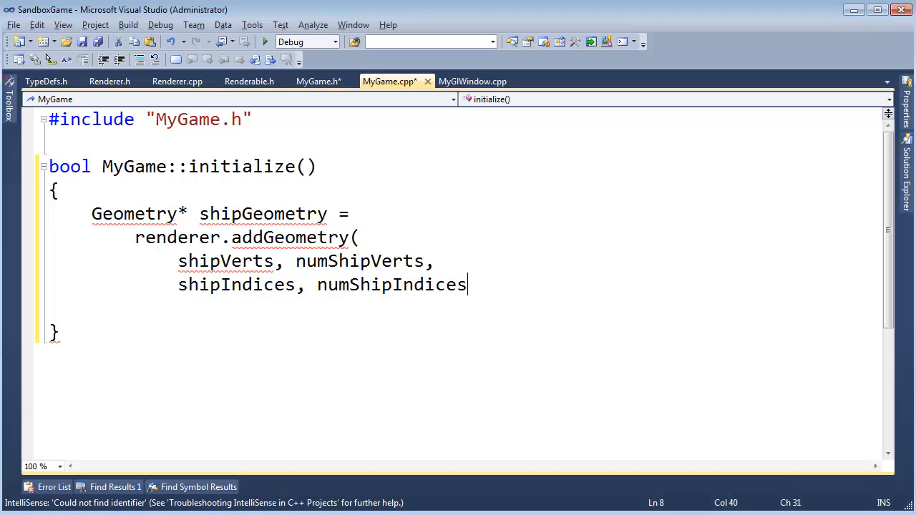
type(");")
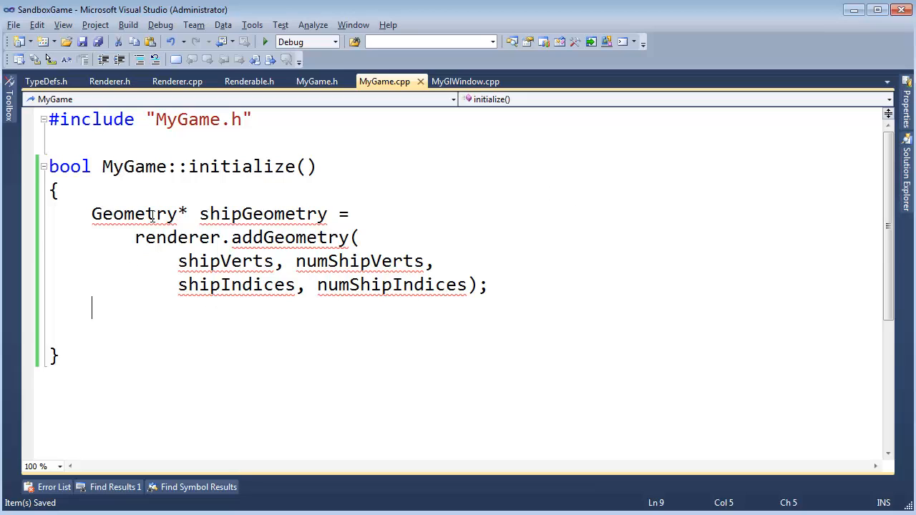
double_click(263, 214)
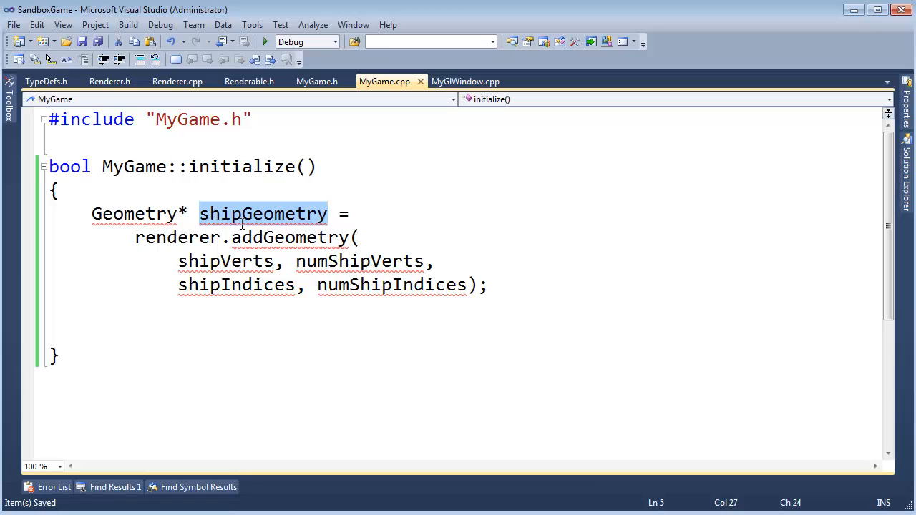
mouse_move(186, 316)
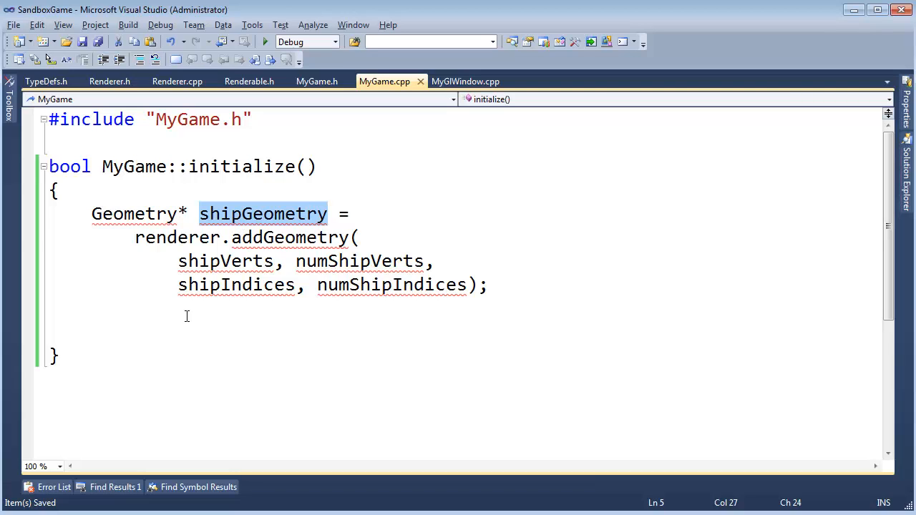
left_click(91, 308)
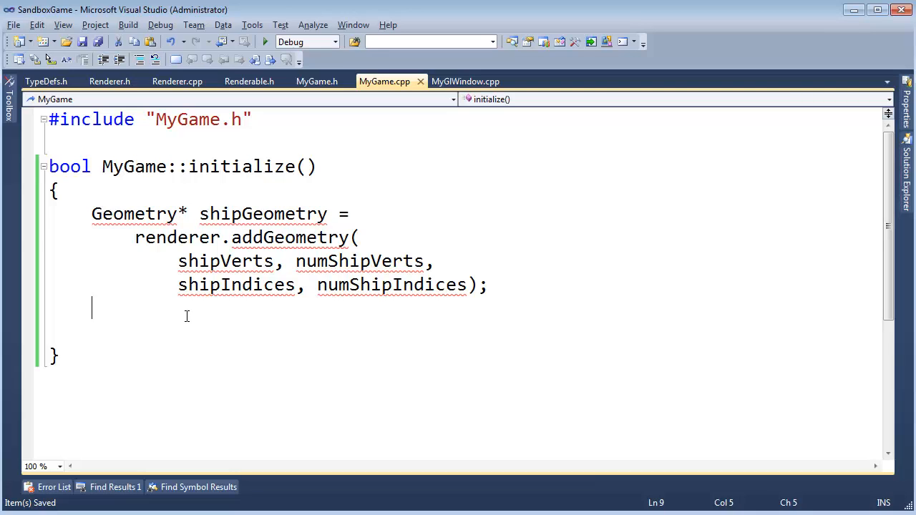
Add 'Renderable* shipInstance = renderer.addRenderable(shipGeometry);' to initialize()
type("Renderaqble*")
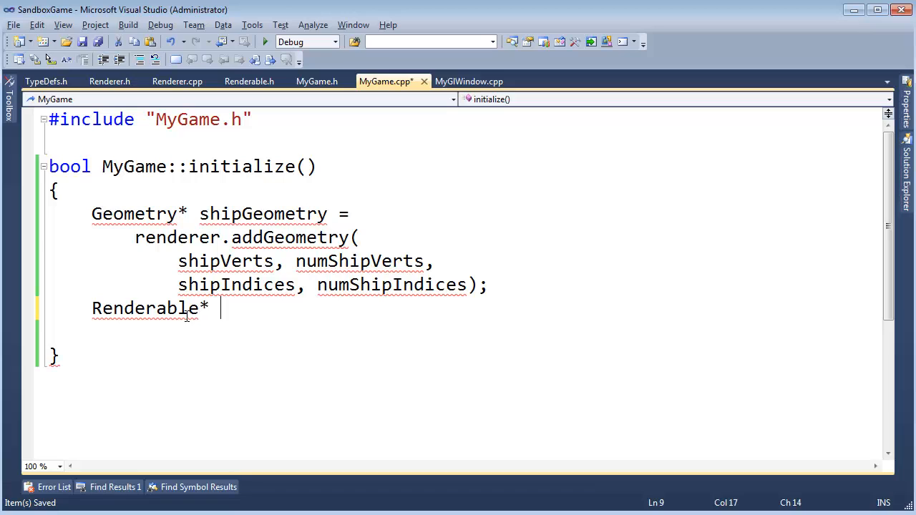
type("shipInt")
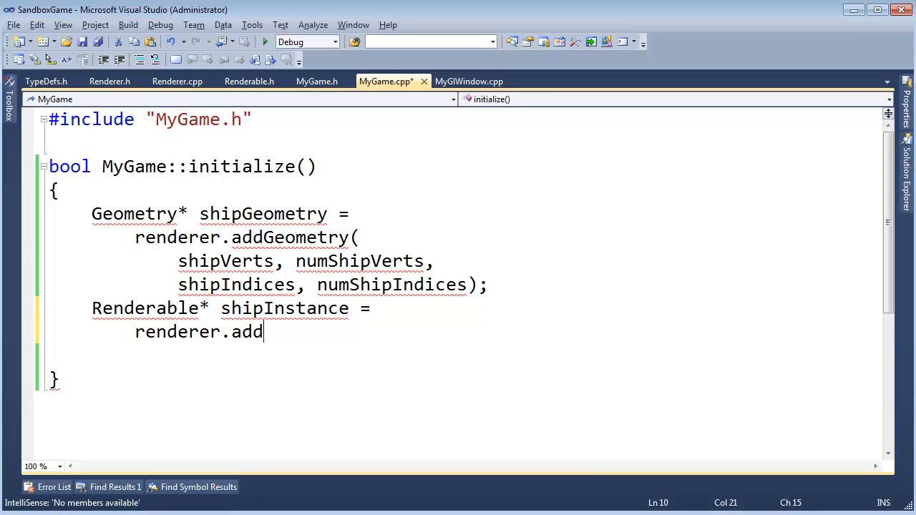
type("Renderable(")
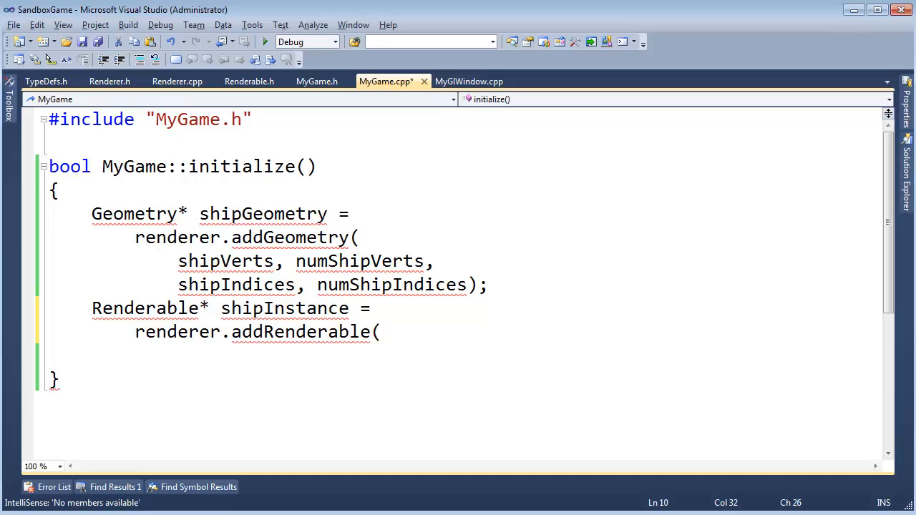
type("shipGeomet")
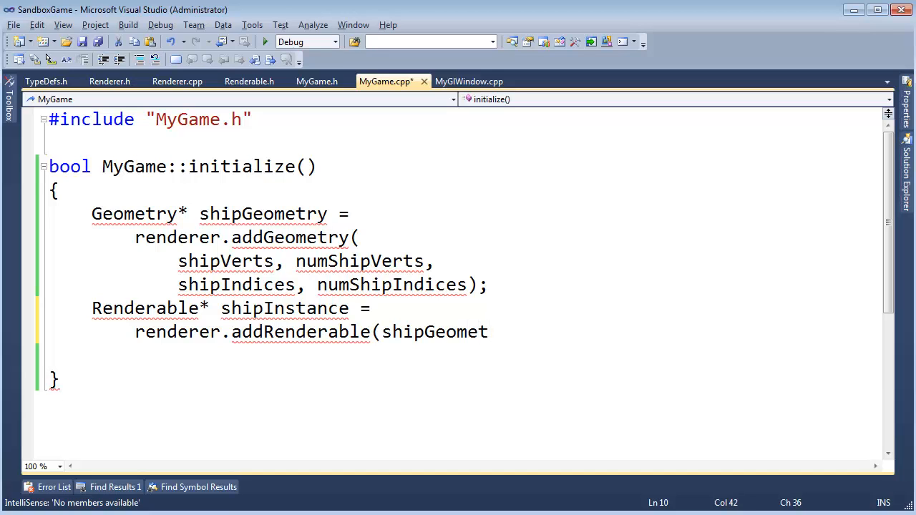
type("ry);")
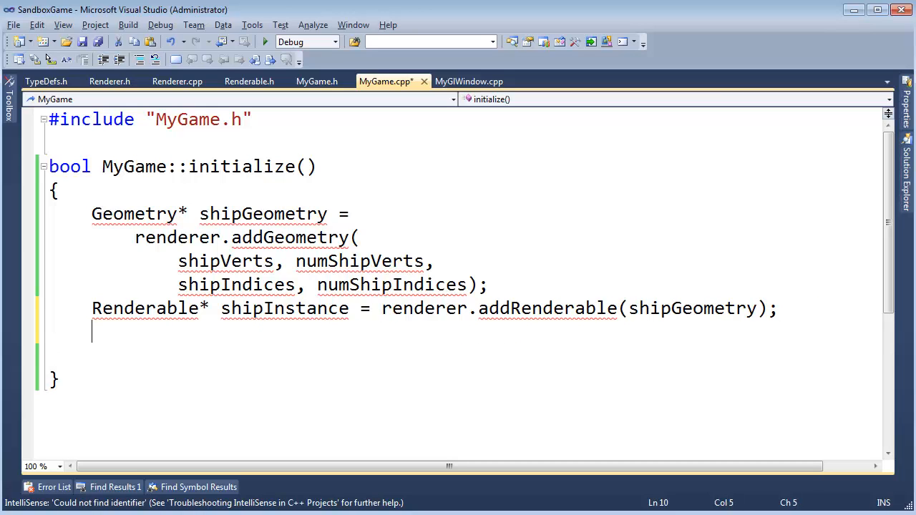
Add 'Renderable* lerpInstance = renderer.addRenderable(shipGeometry);' on the next line
type("Renderable")
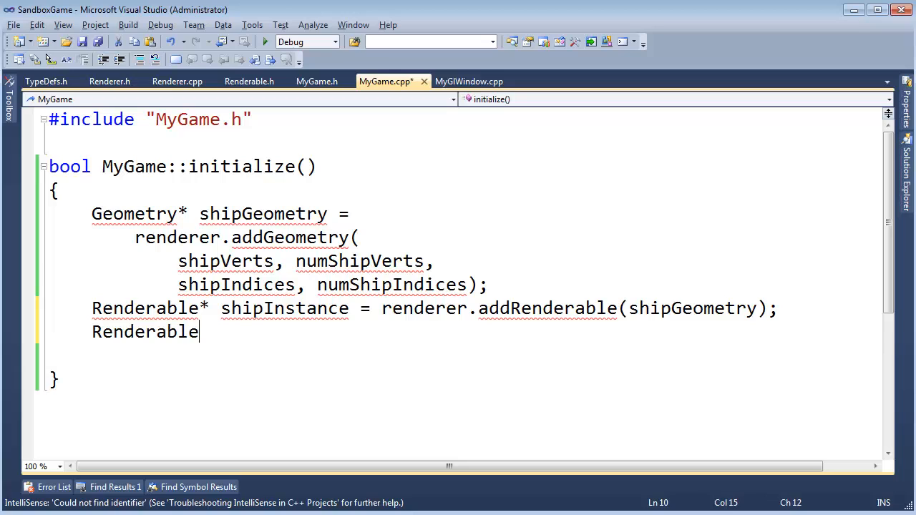
type("*le")
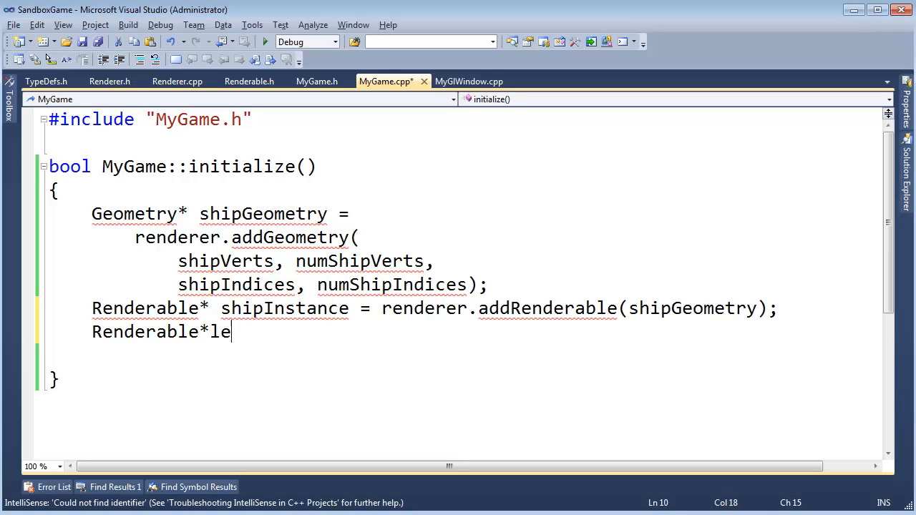
type("rpInstanc")
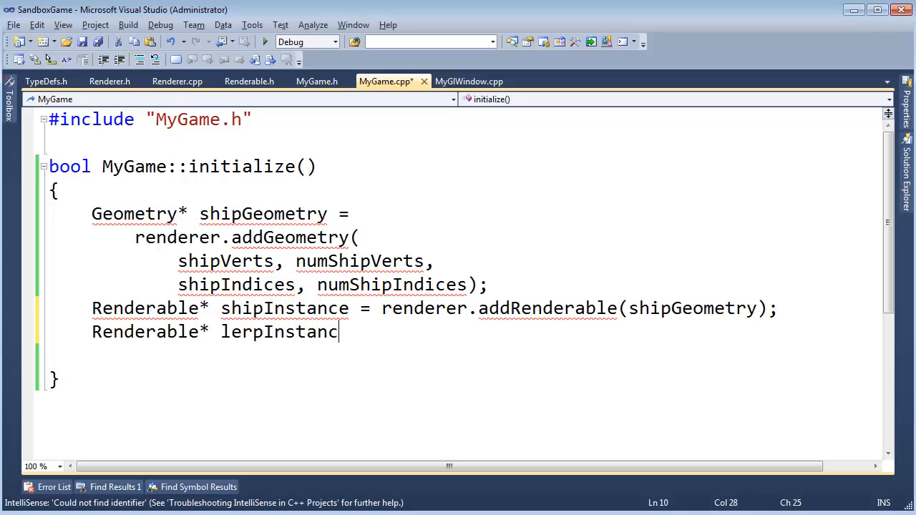
type("e = renderer.")
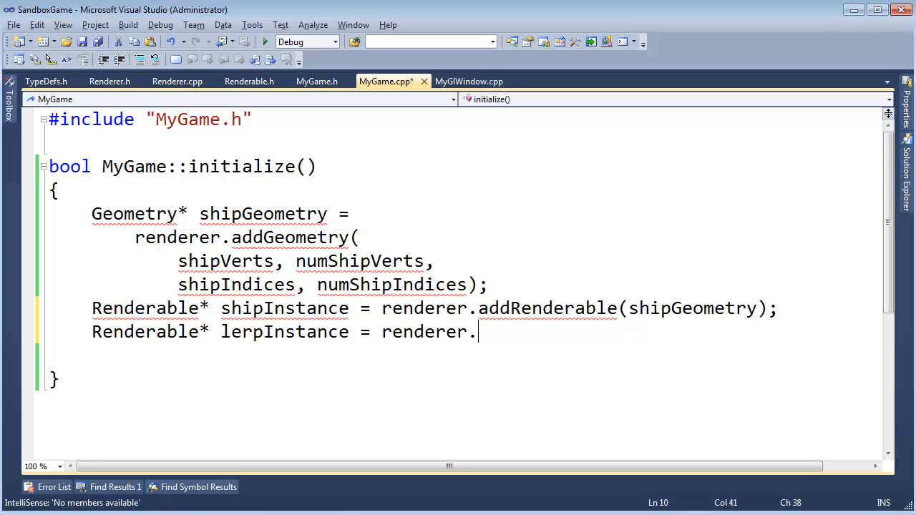
type("addRenderable(")
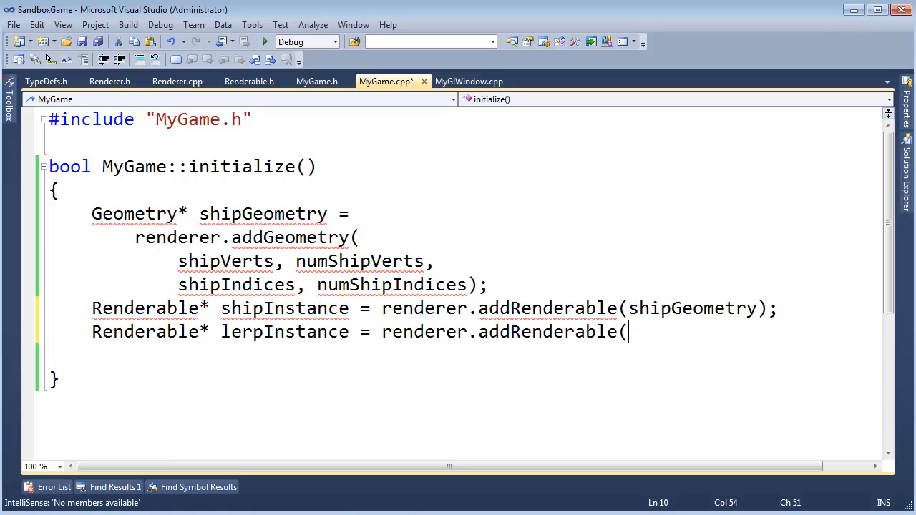
type("shipGeome")
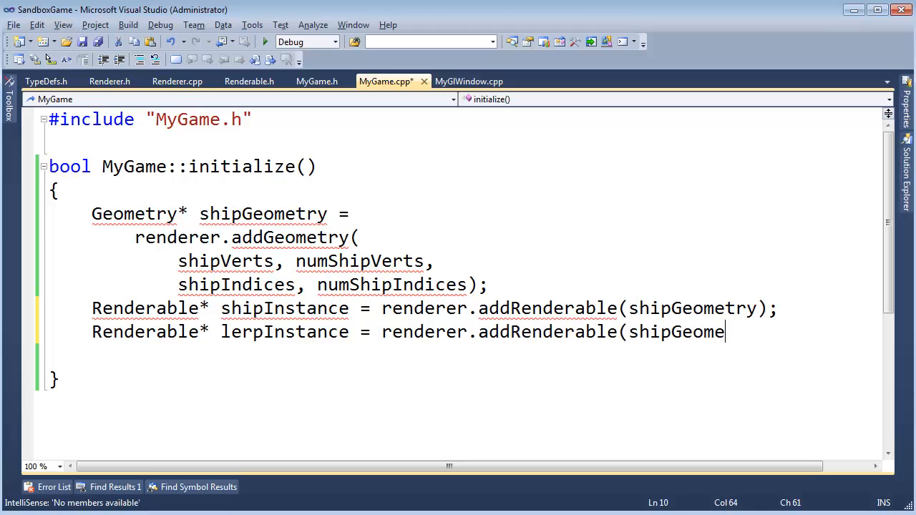
type("try);")
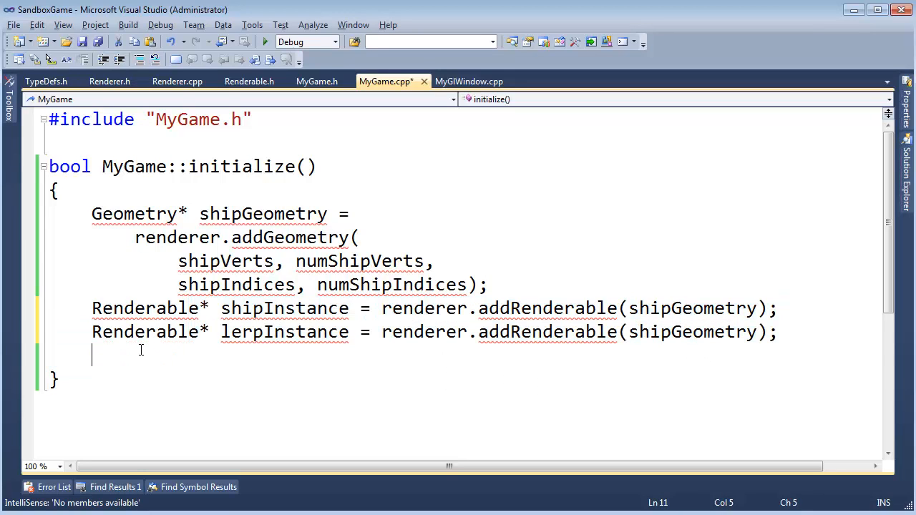
Remove the blank line and select the shipInstance and lerpInstance Renderable declarations
key("Backspace")
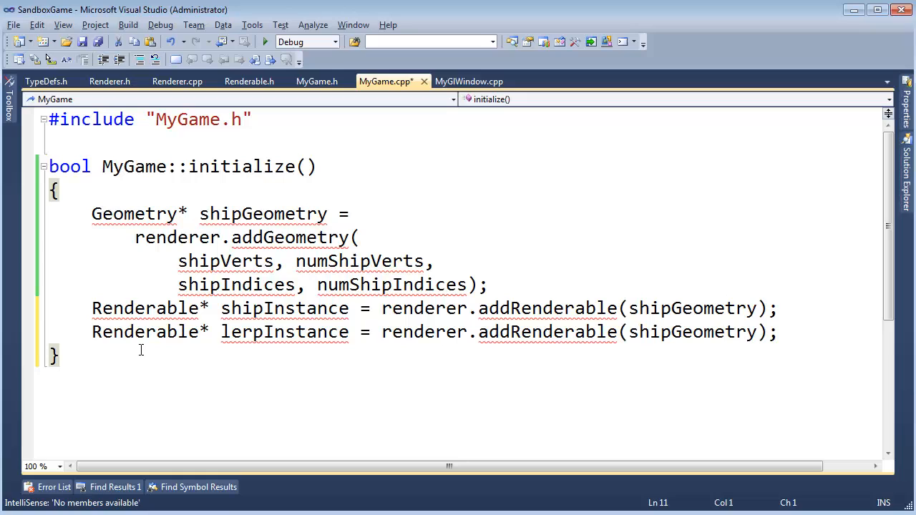
left_click(906, 81)
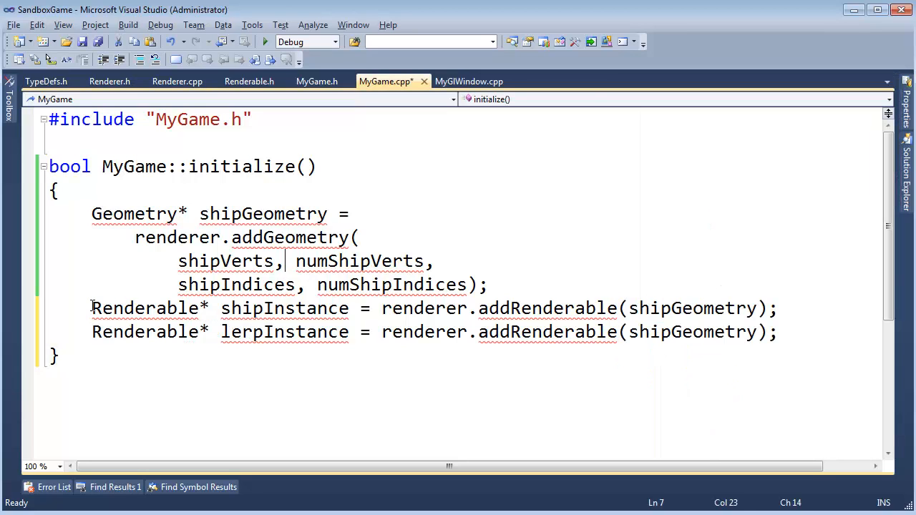
left_click_drag(91, 308, 351, 332)
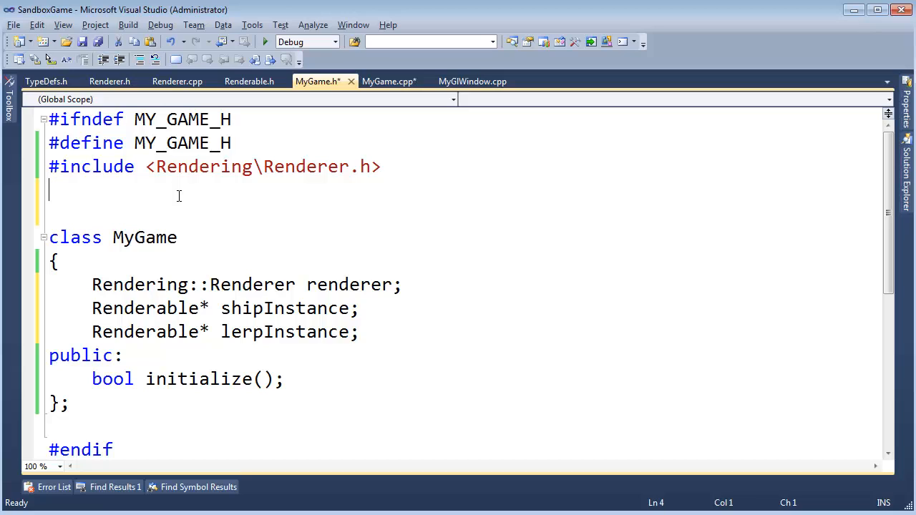
Add 'namespace Rendering { class Renderable; }' and prefix the instance pointers with Rendering::
type("namesp")
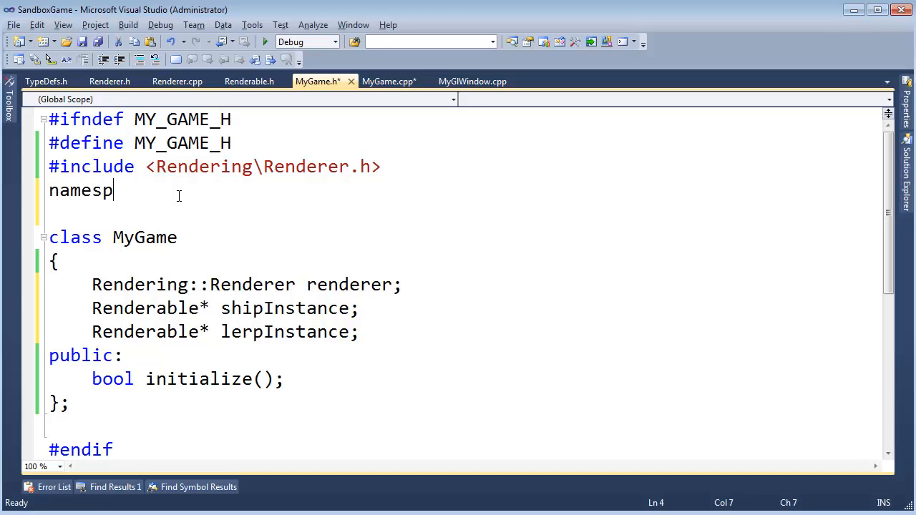
type("ace Render")
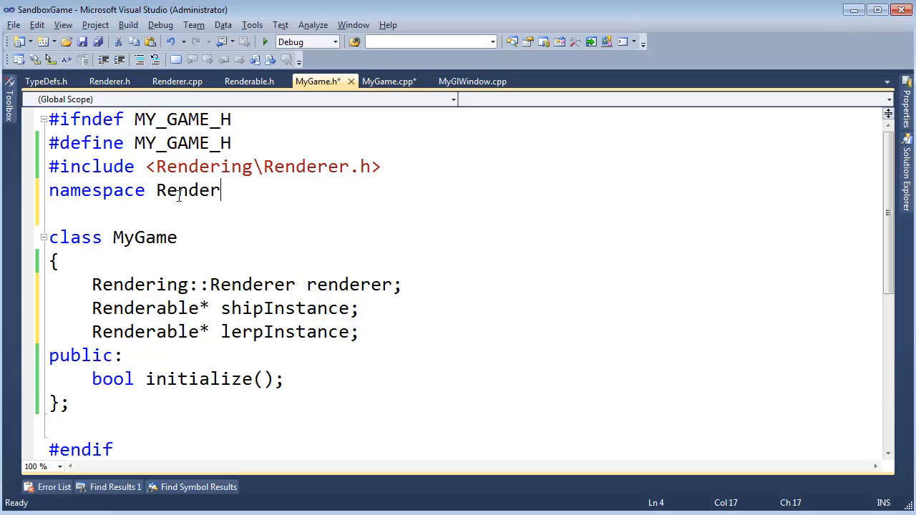
type("ing {")
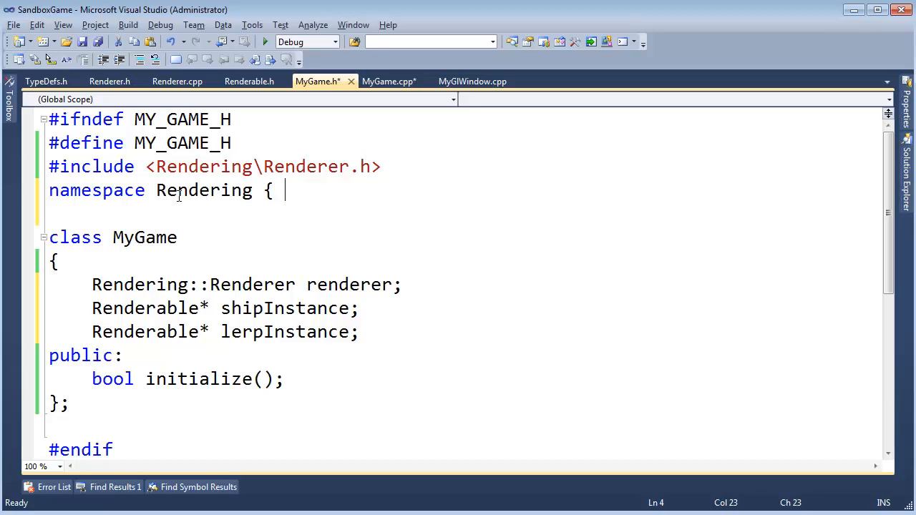
type("class Rend")
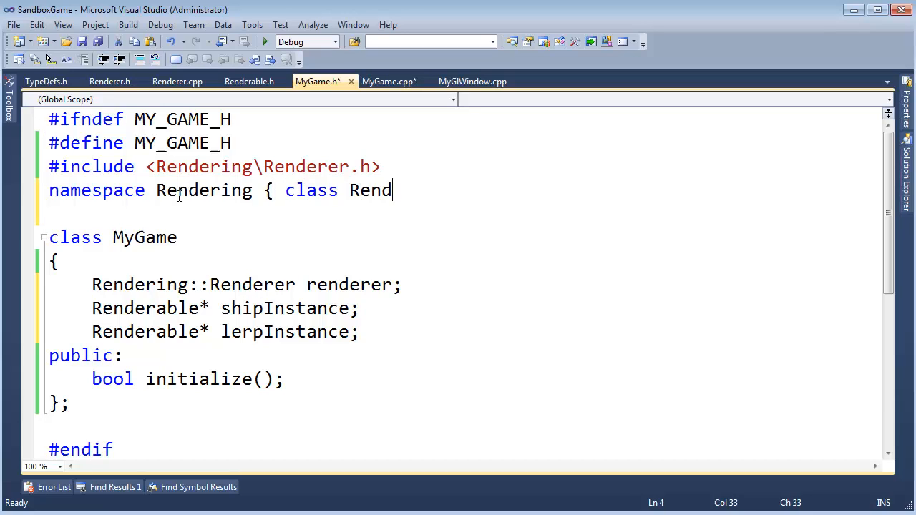
type("erable; }")
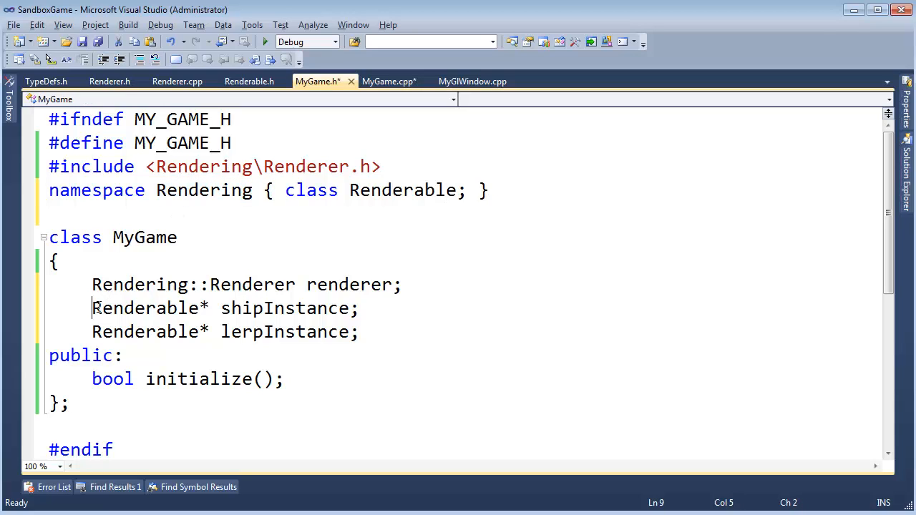
type("Rendering::")
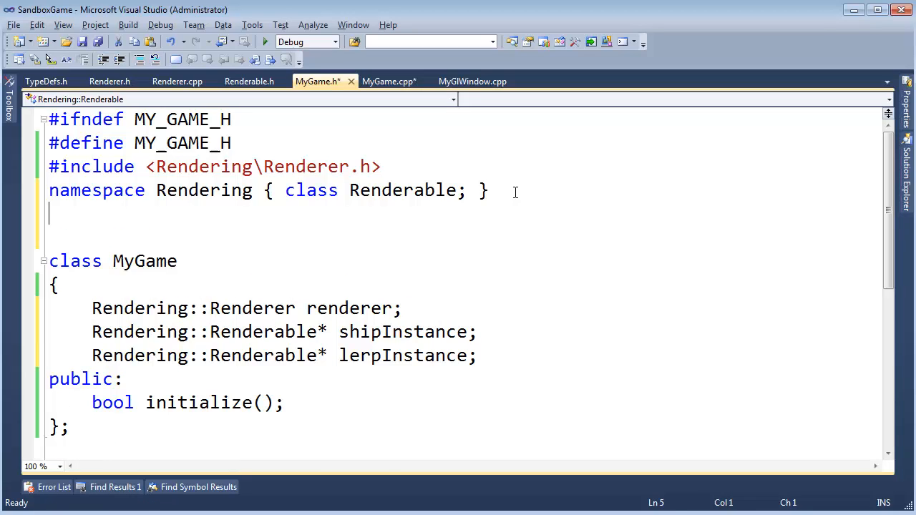
Try, then drop, 'using Rendering::Renderable;' and 'using namespace Rendering', and save
type("using Rende")
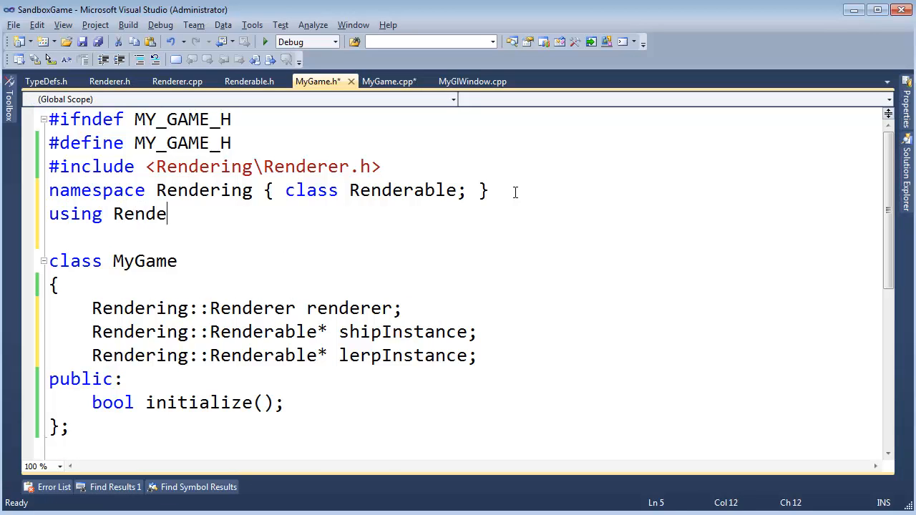
type("ring::Renderable;")
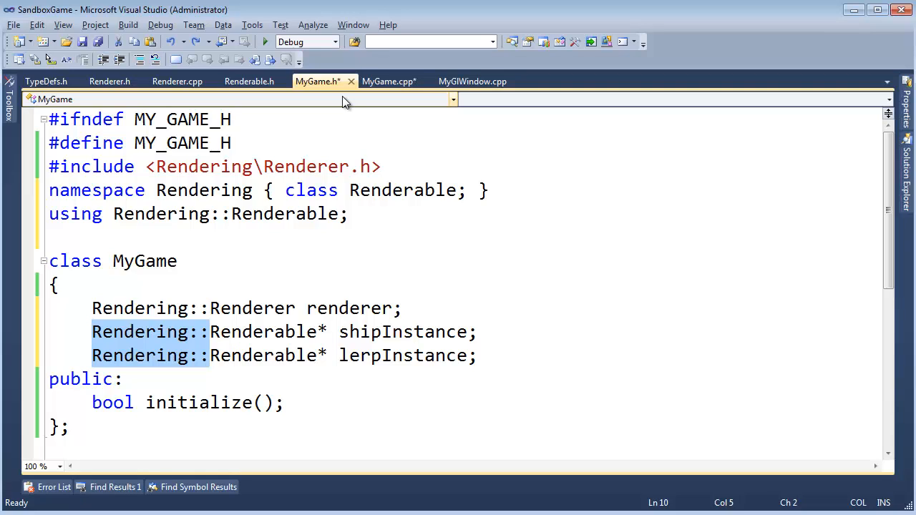
mouse_move(348, 129)
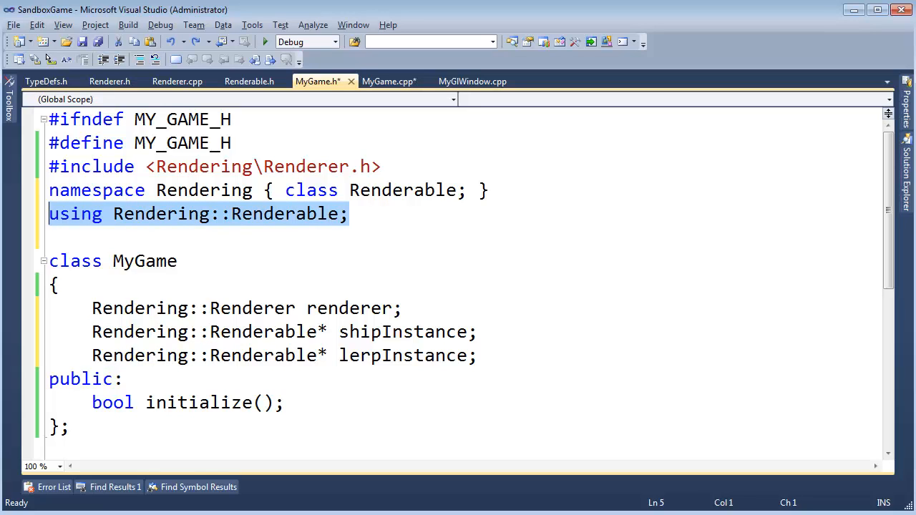
mouse_move(319, 81)
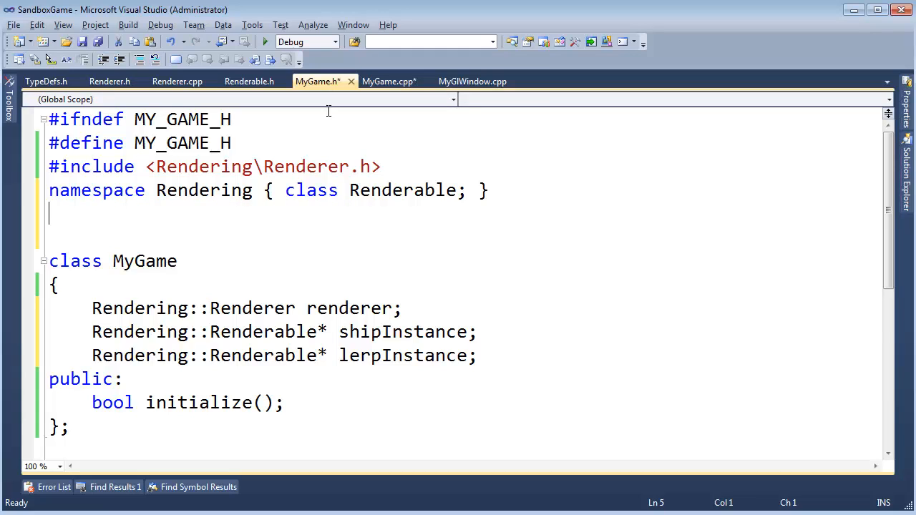
type("using namespace")
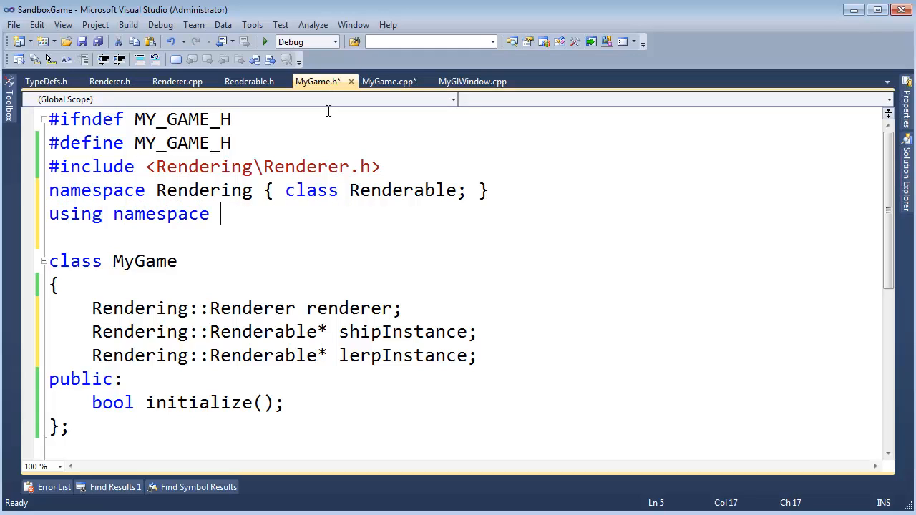
type("Rend")
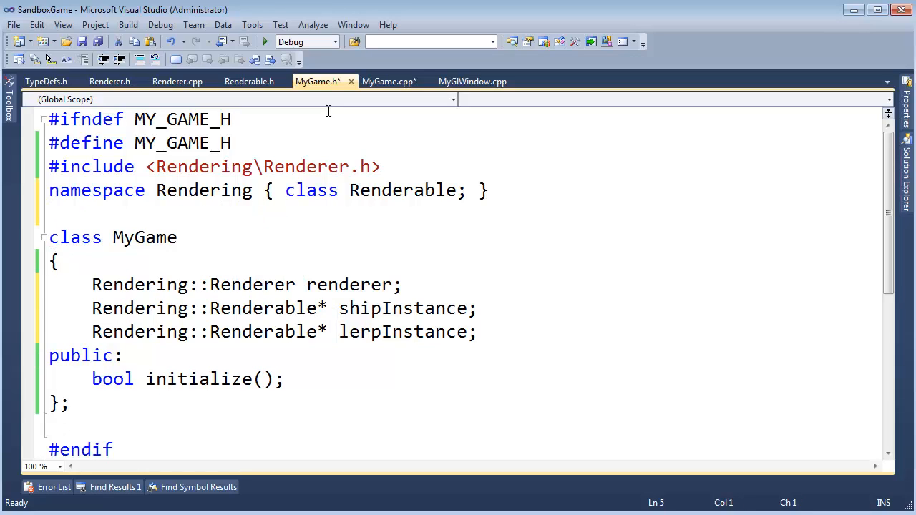
key("ctrl+s")
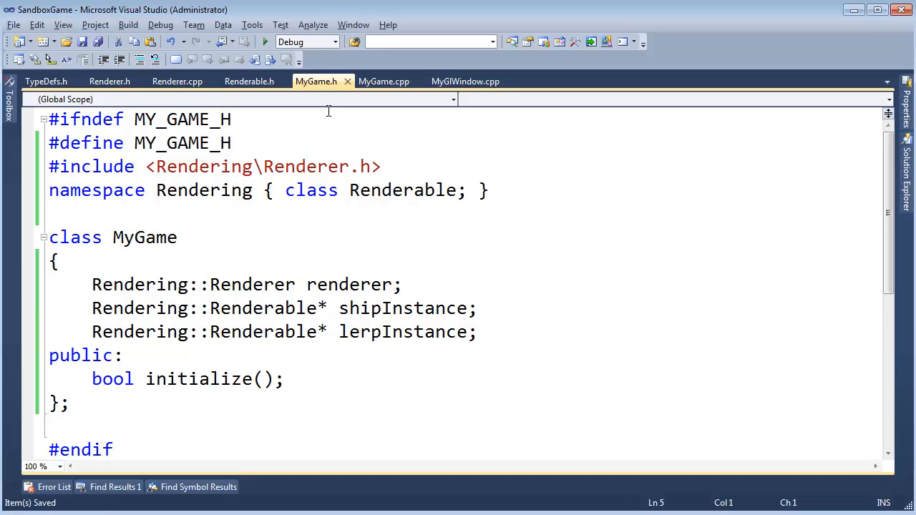
mouse_move(315, 80)
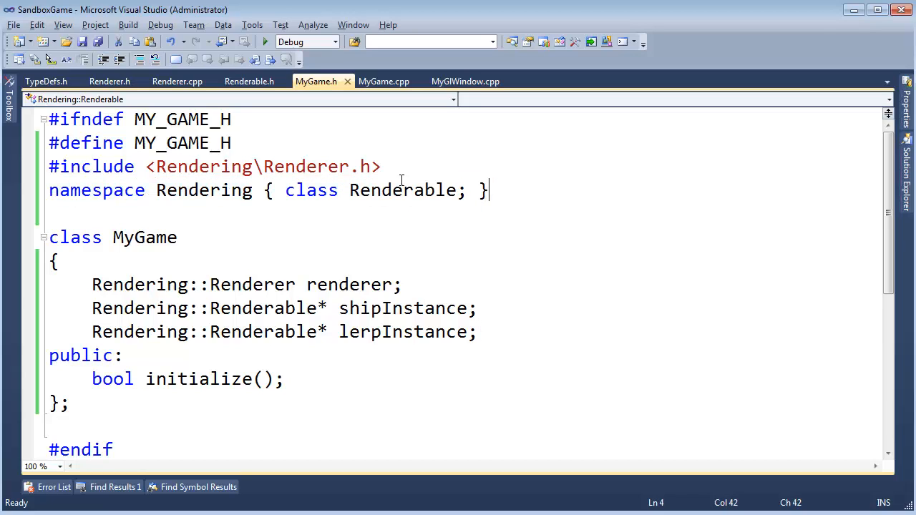
Select the forward-declared Renderable name and bring Renderer.h to the front
double_click(252, 285)
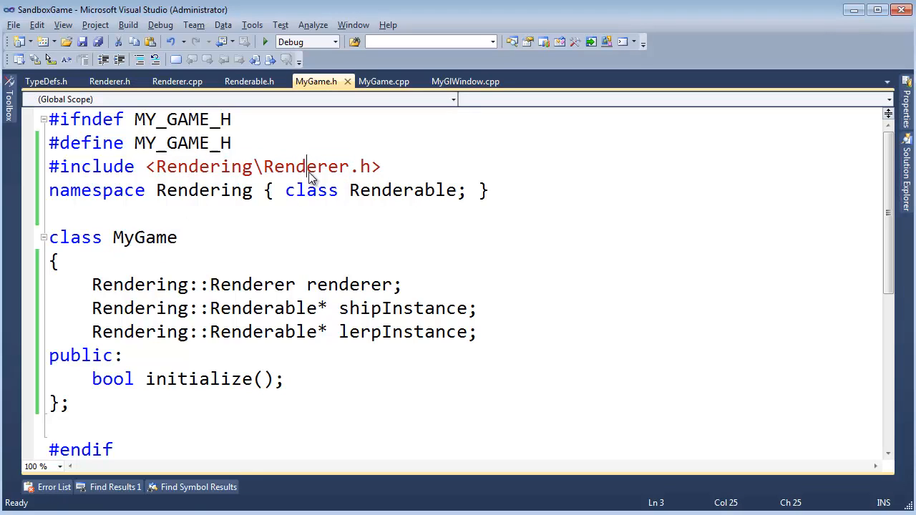
left_click(109, 81)
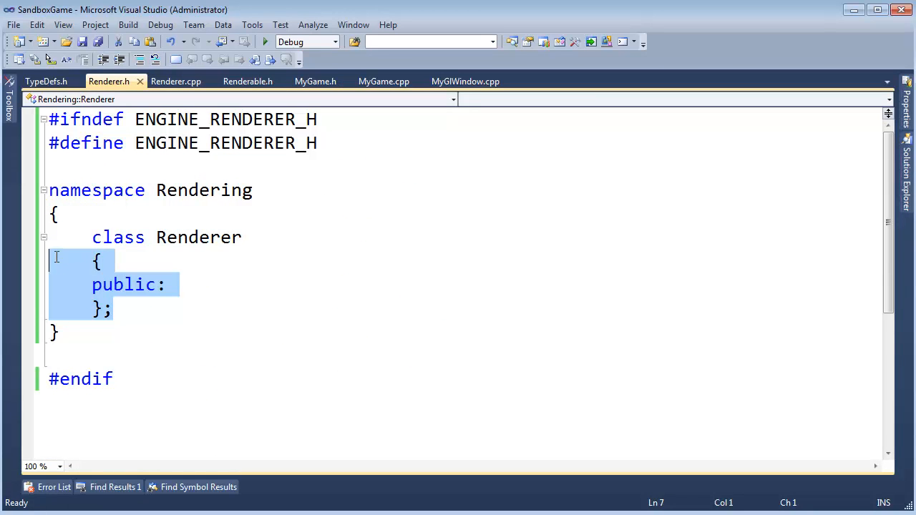
Close Renderer.h, save, and begin typing 'void updat' after initialize() in MyGame.h
left_click(253, 81)
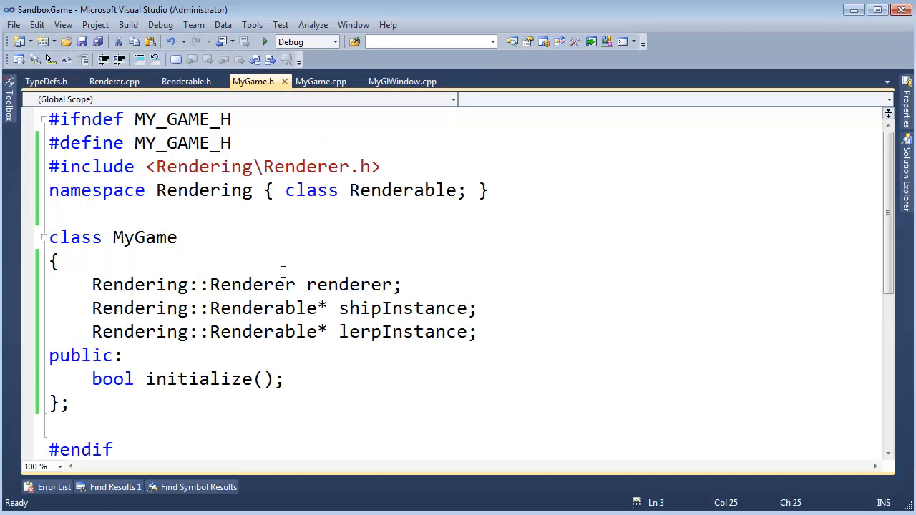
key("ctrl+s")
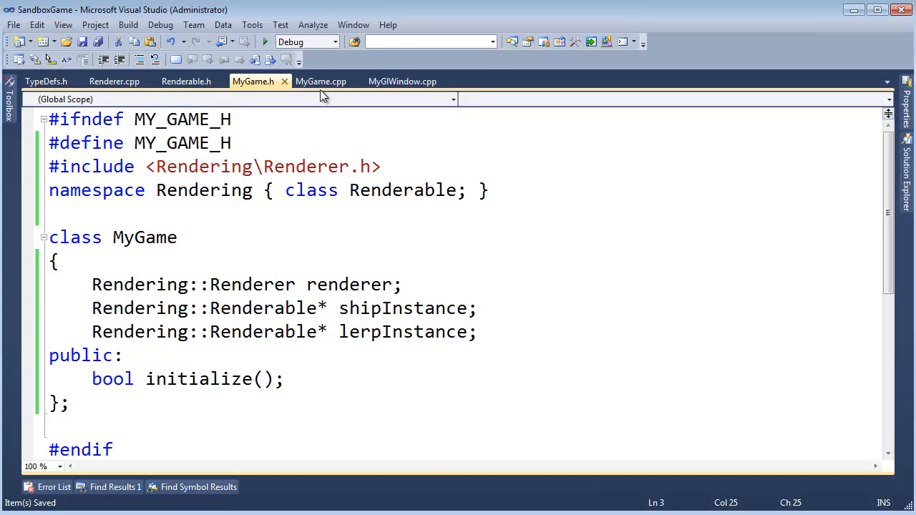
left_click(320, 81)
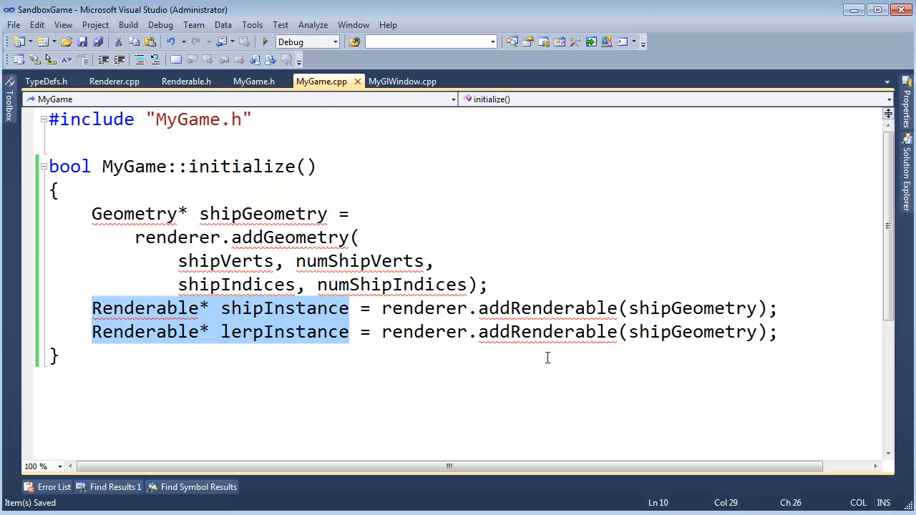
left_click(253, 81)
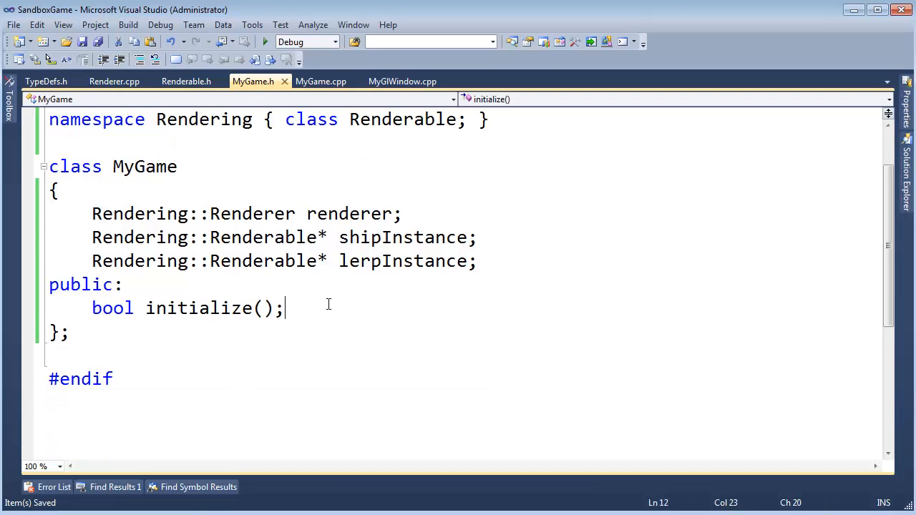
type("void updat")
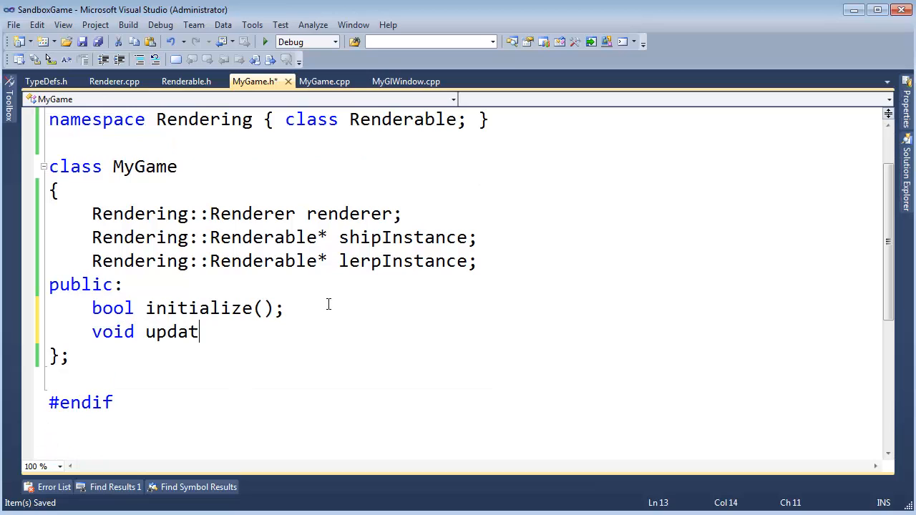
Complete the 'void update();' declaration and start the MyGame::update() definition in MyGame.cpp
type("e();")
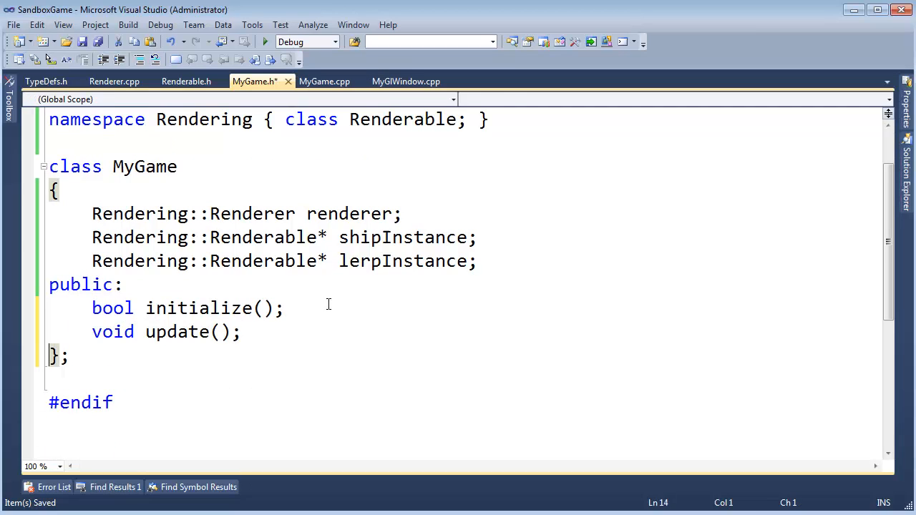
left_click(324, 81)
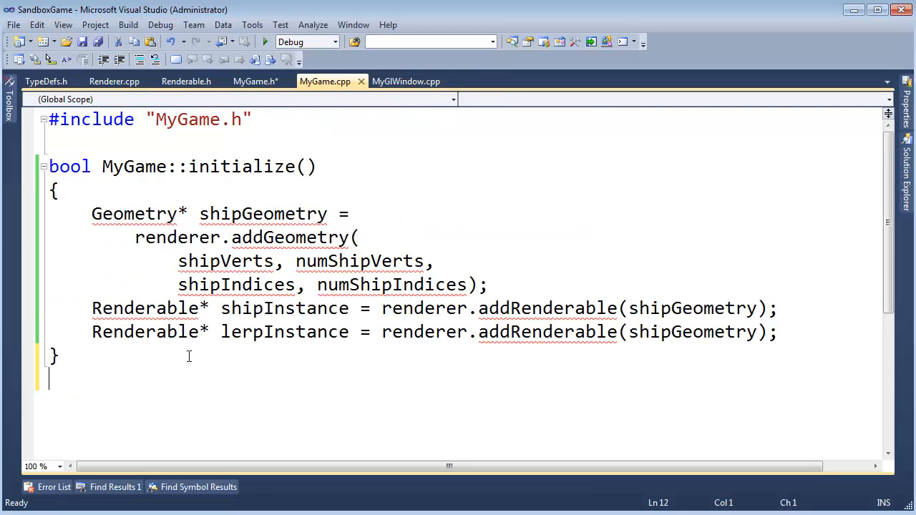
type("void update();")
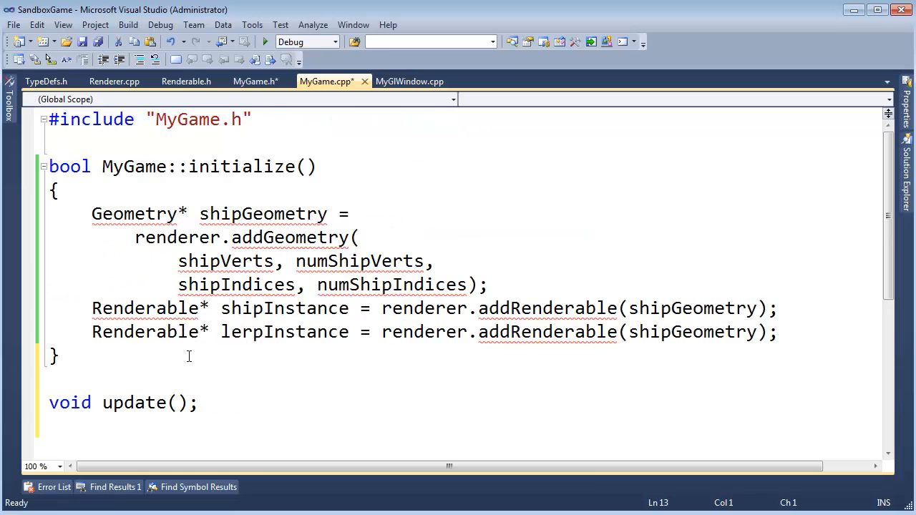
type("MyGame::")
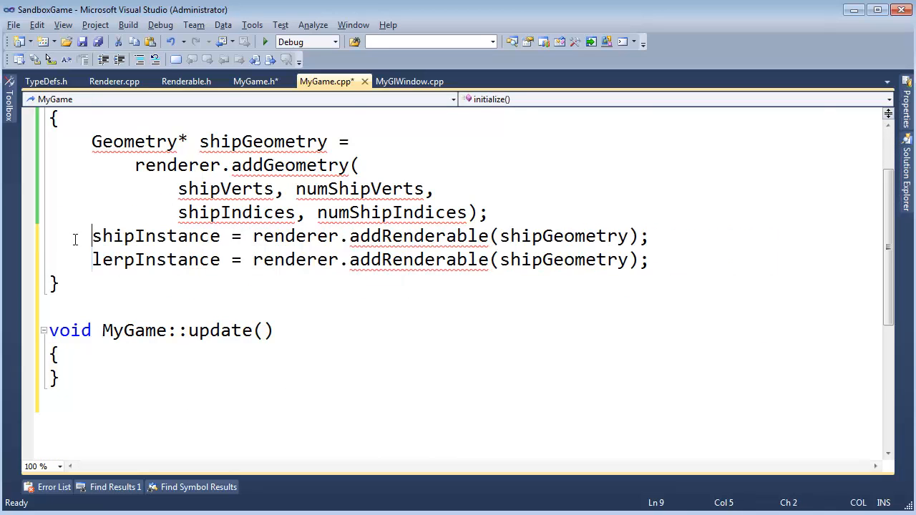
left_click(255, 81)
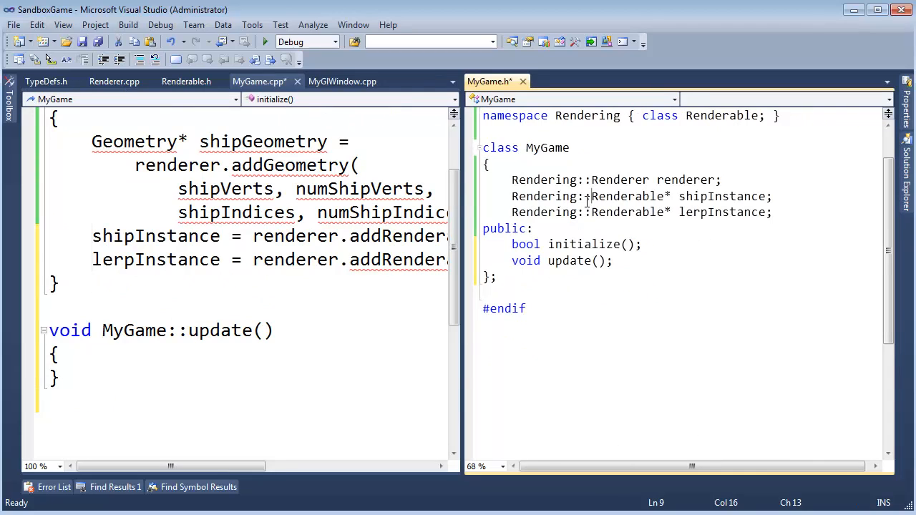
Save MyGame.h and add the placeholder line 'shipInstance->where??????' inside update()
key("ctrl+s")
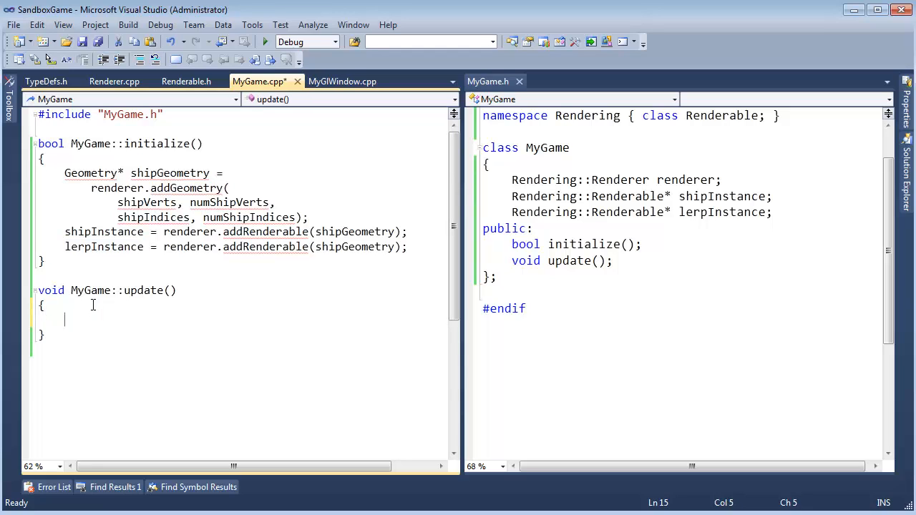
type("shipInst")
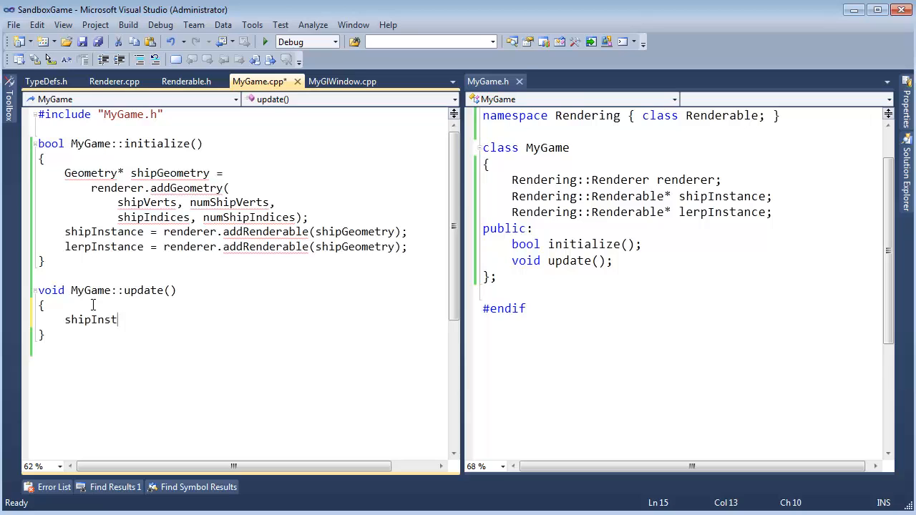
type("ance->")
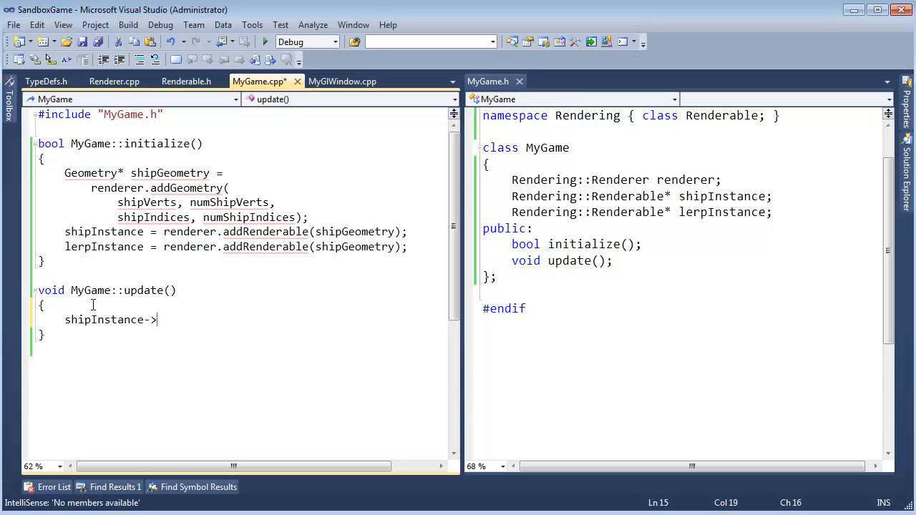
type("where?")
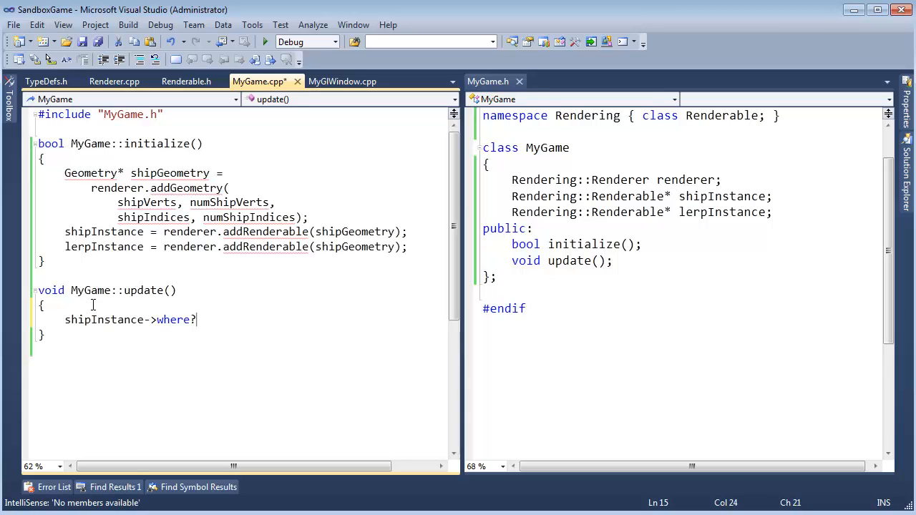
type("?????")
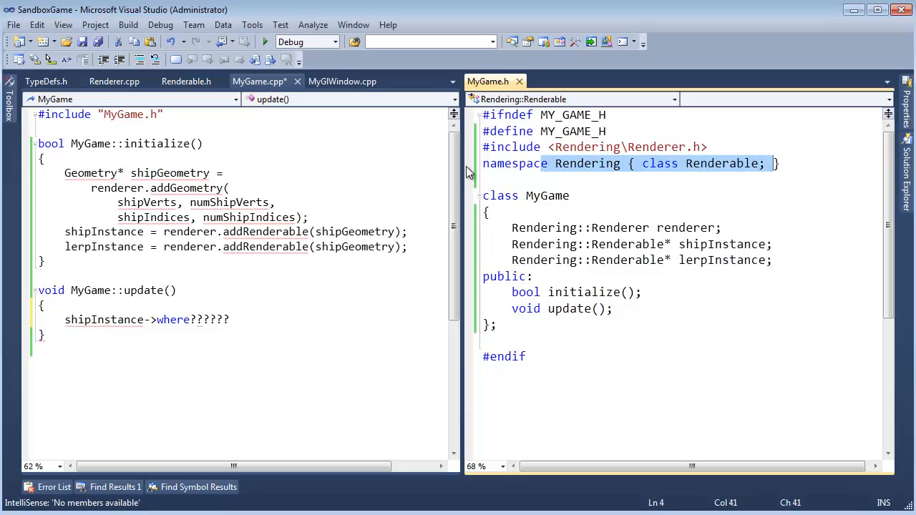
left_click(146, 319)
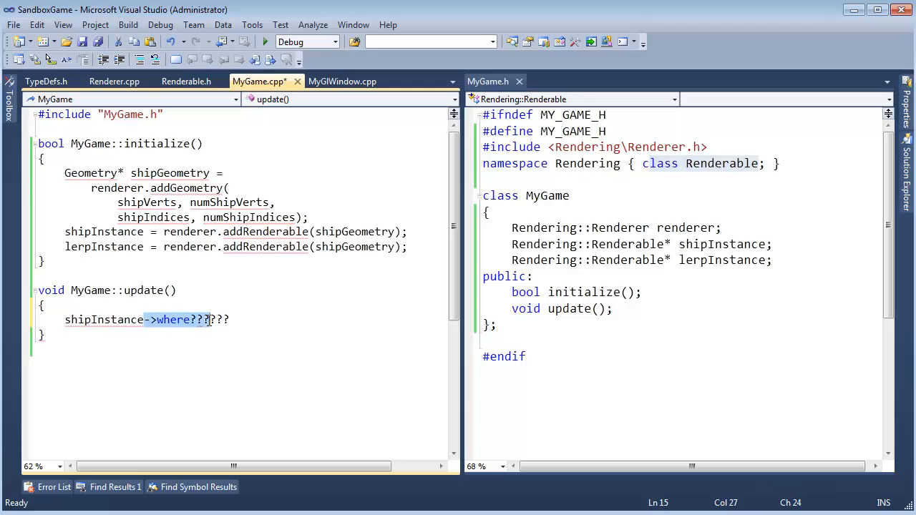
mouse_move(260, 81)
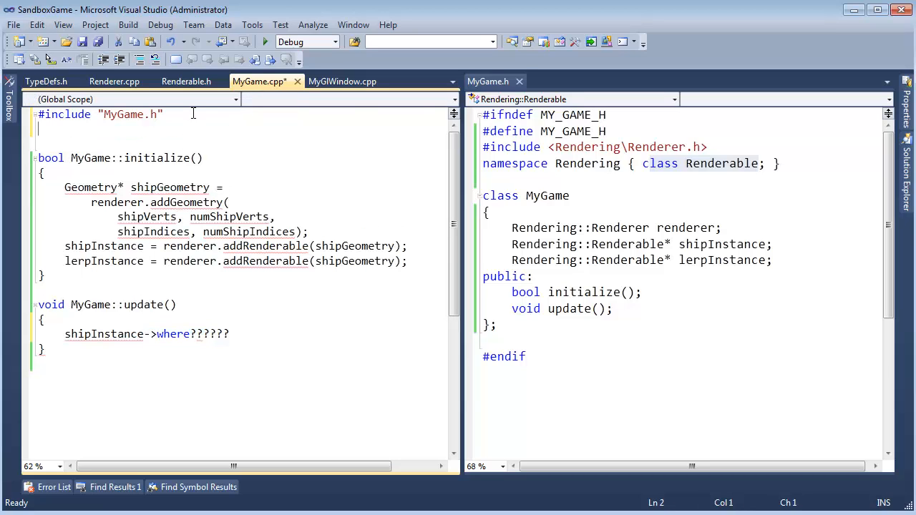
Add '#include <Rendering\Renderable.h>' to MyGame.cpp and return to the shipInstance line
type("#includ e")
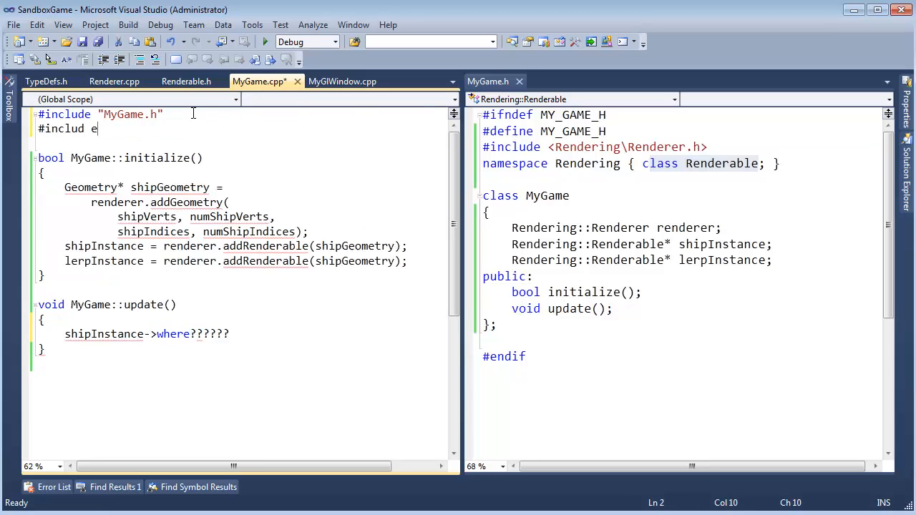
type("<")
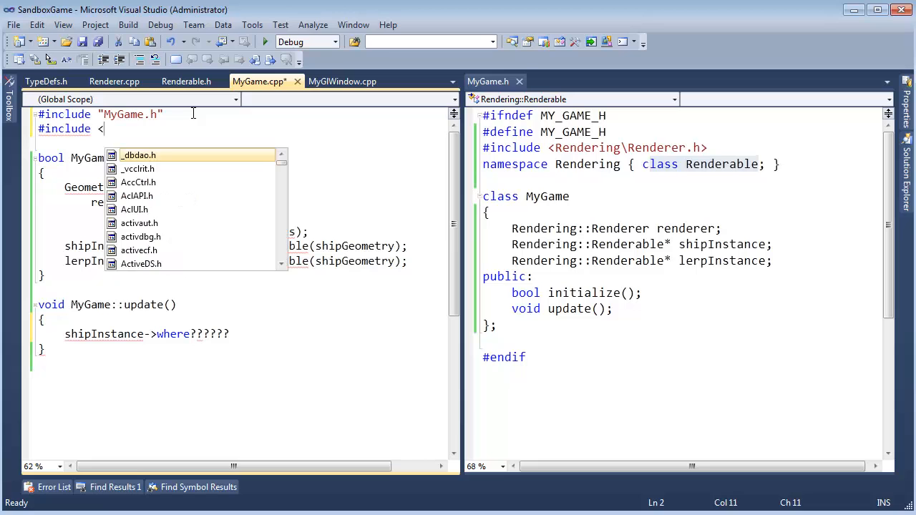
type("Rendering\\Renderable.h>")
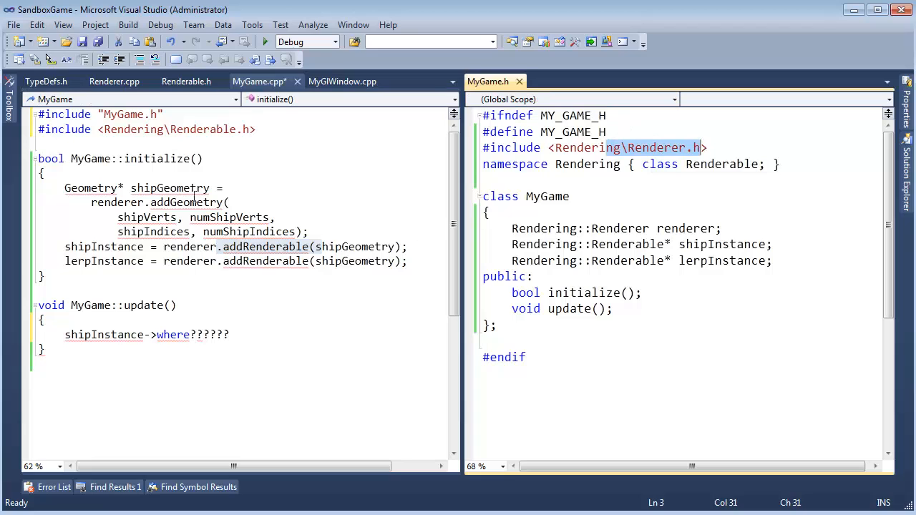
left_click(229, 334)
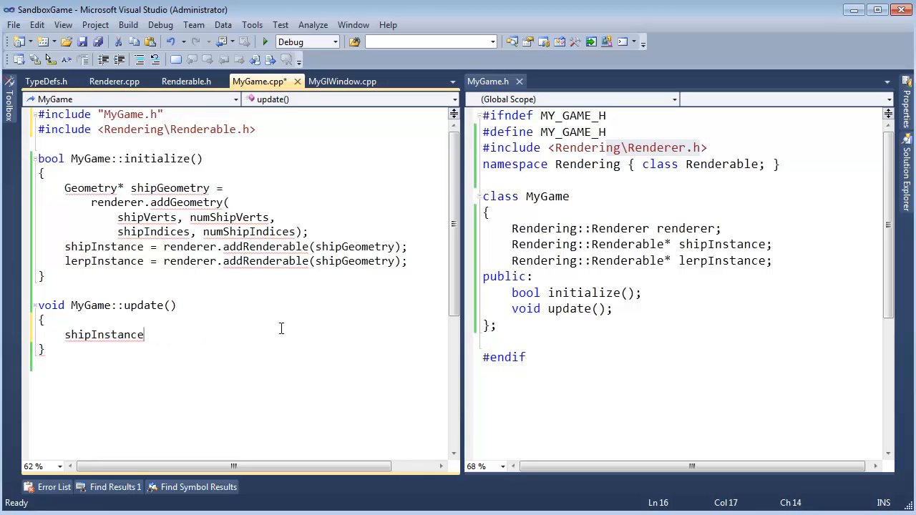
Write 'shipInstance->where = Matrix2DH::translate(shipPosition);' in update()
type("->where")
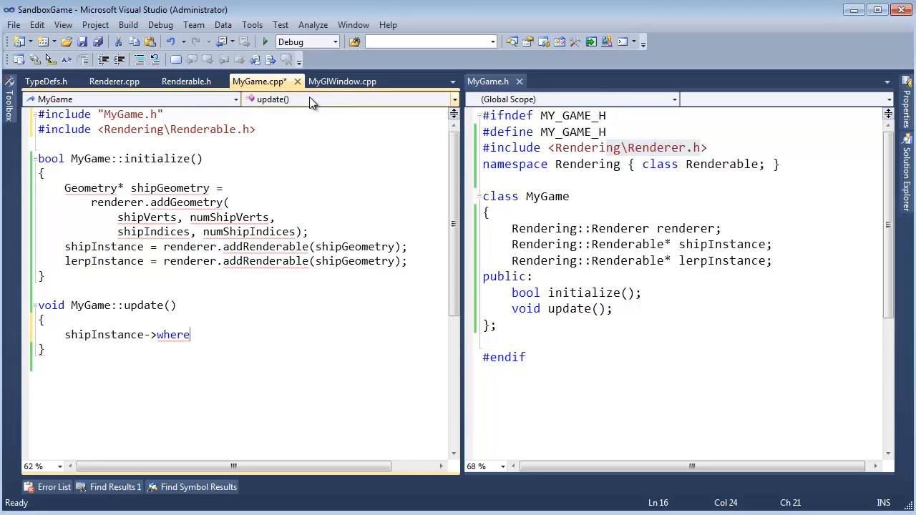
mouse_move(183, 142)
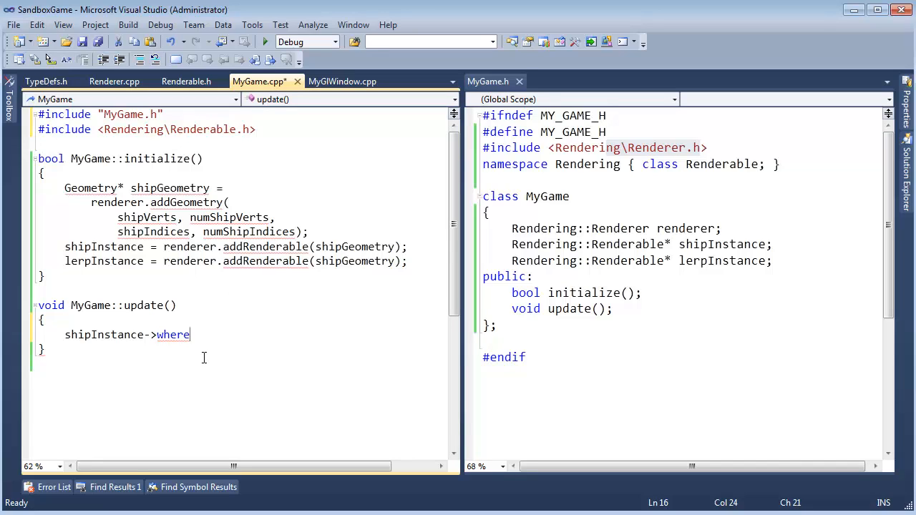
type("=")
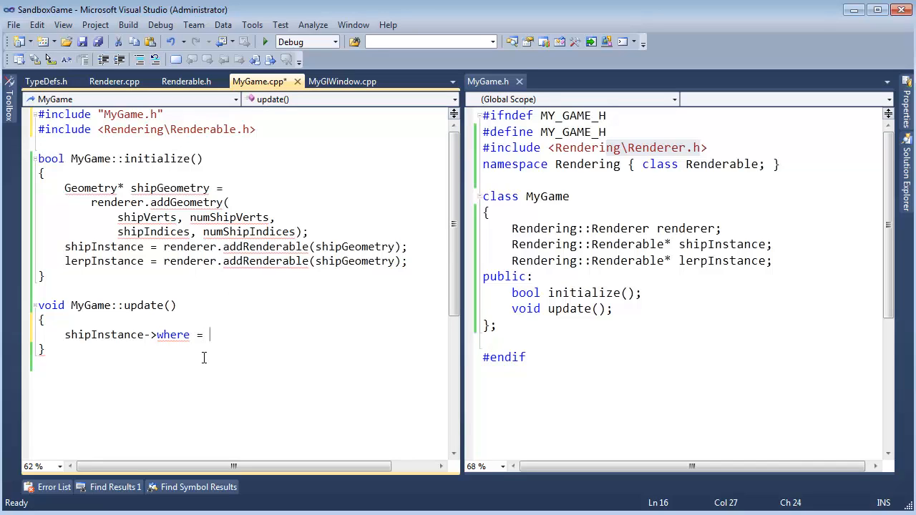
type("Ma")
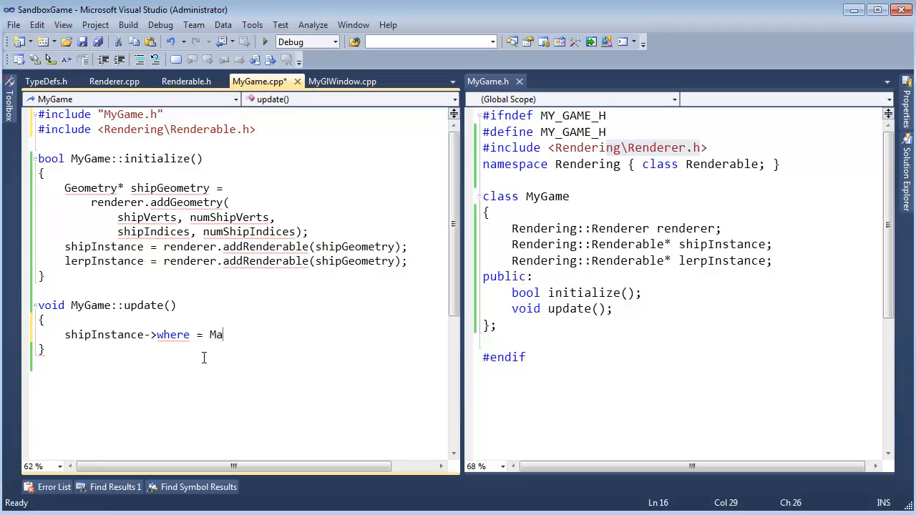
type("tr")
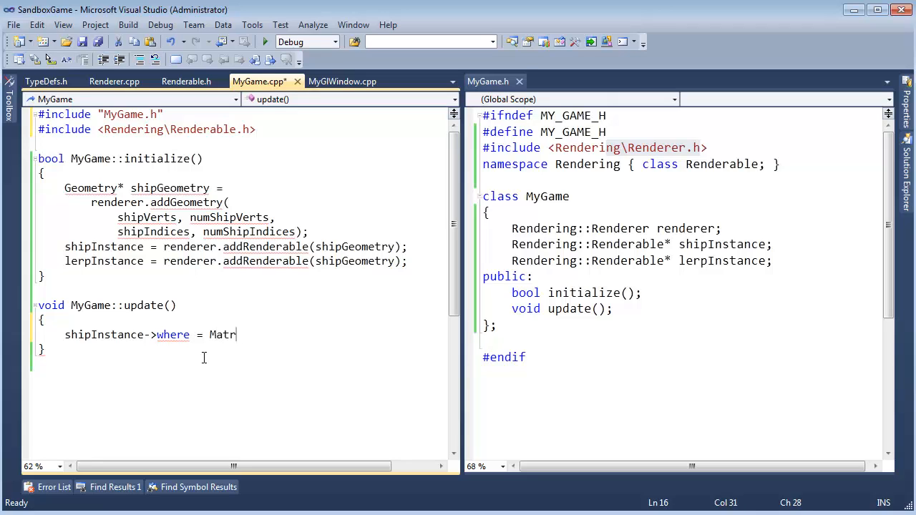
type("ix2DH")
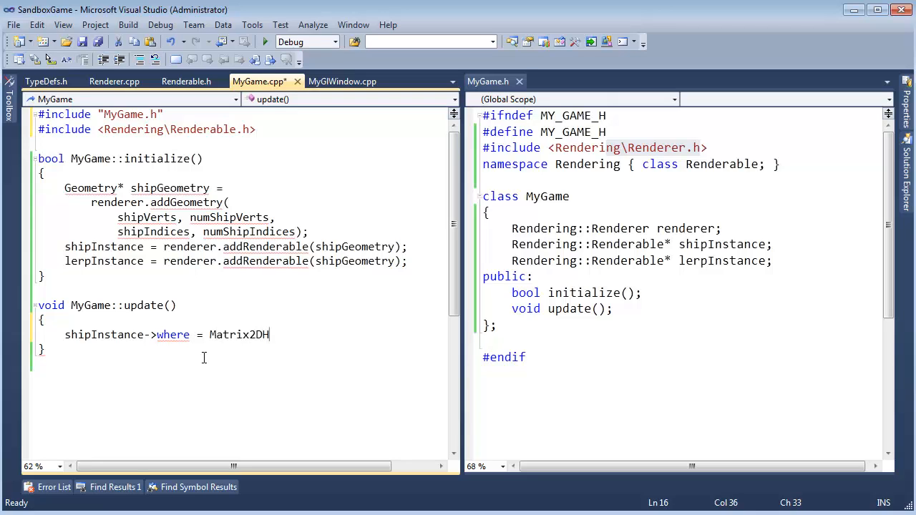
type("::translac")
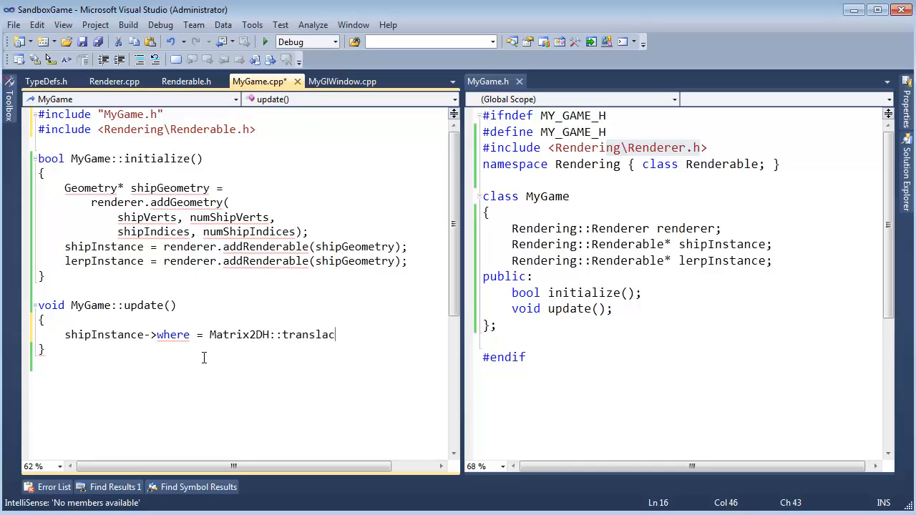
type("te(shipPosi")
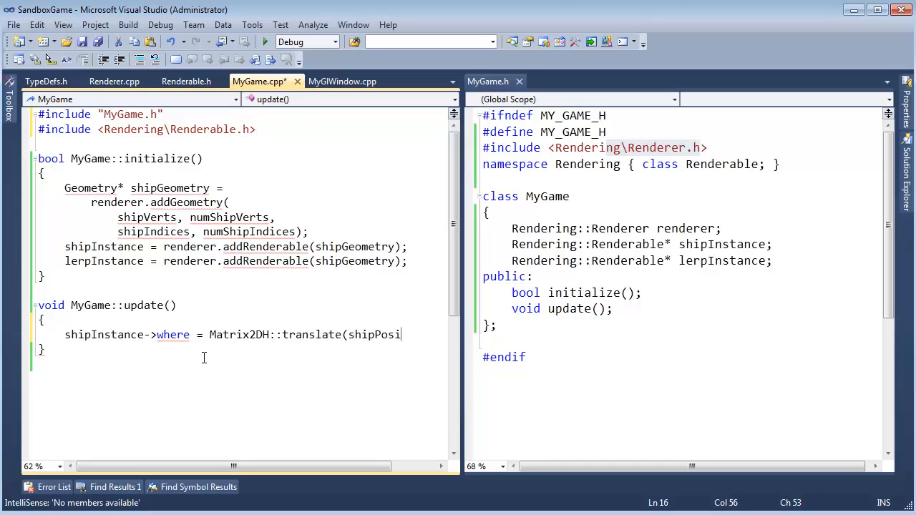
type("tion);")
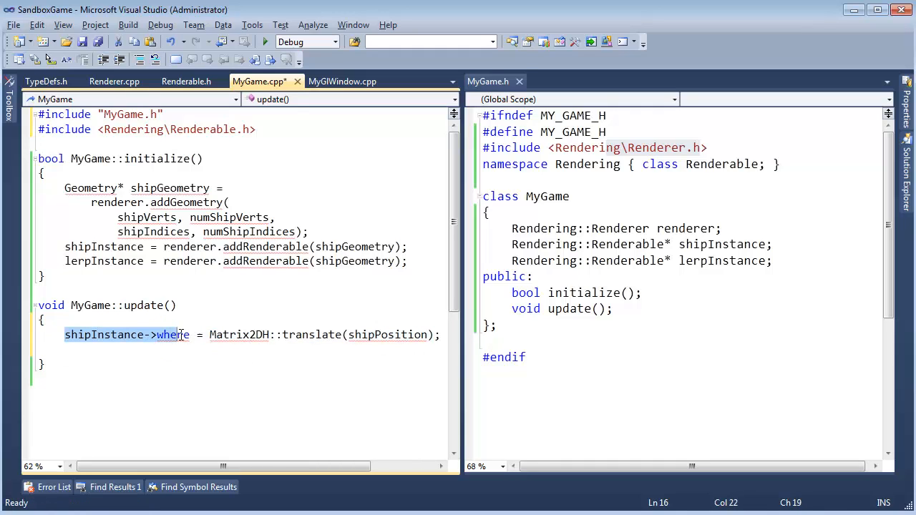
Add 'lerpInstance->where = Matrix2DH::translate(lerperPosition)' on the next line
double_click(171, 335)
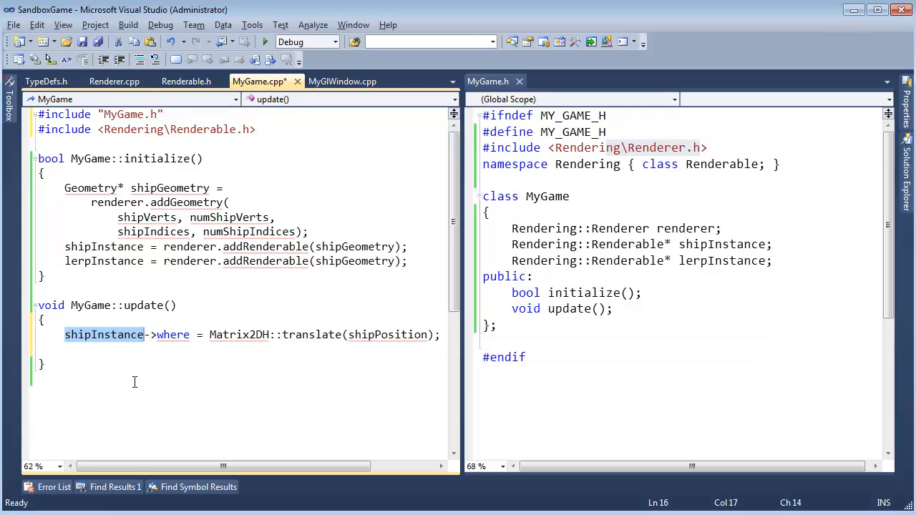
type("l")
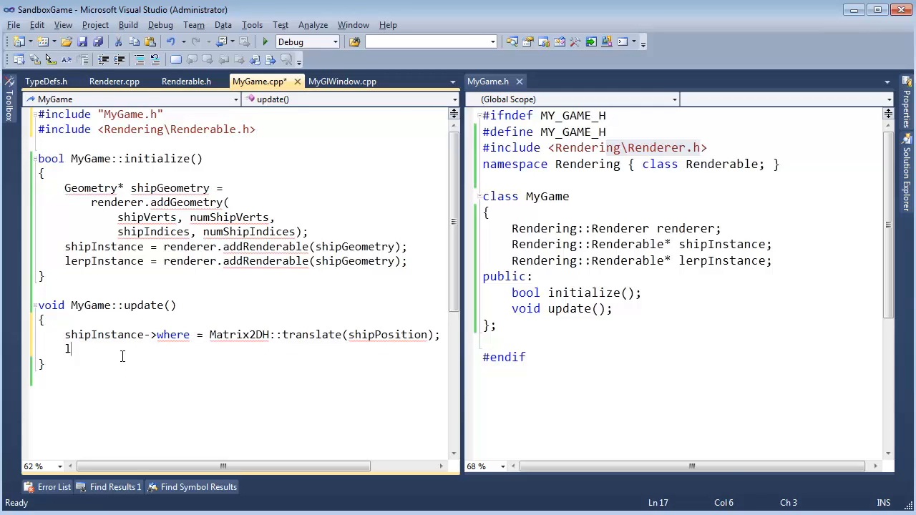
type("erpInstance->")
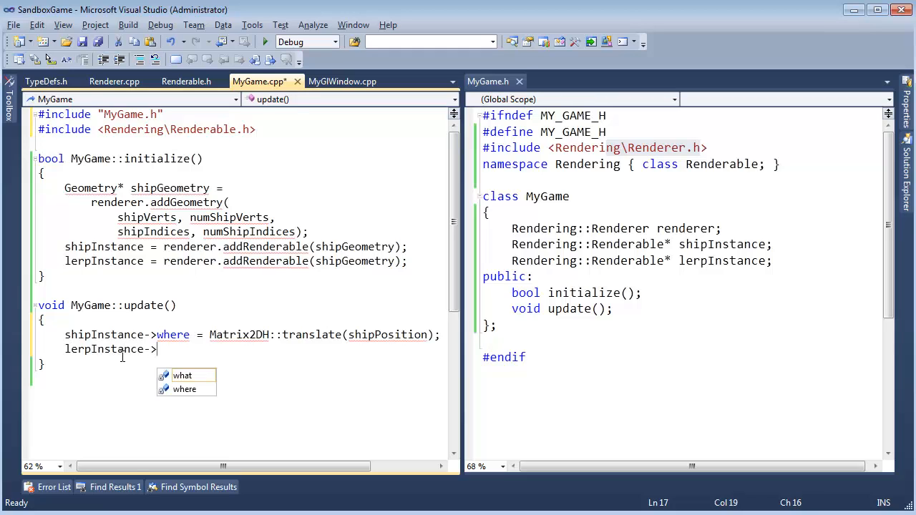
type("where = Mat")
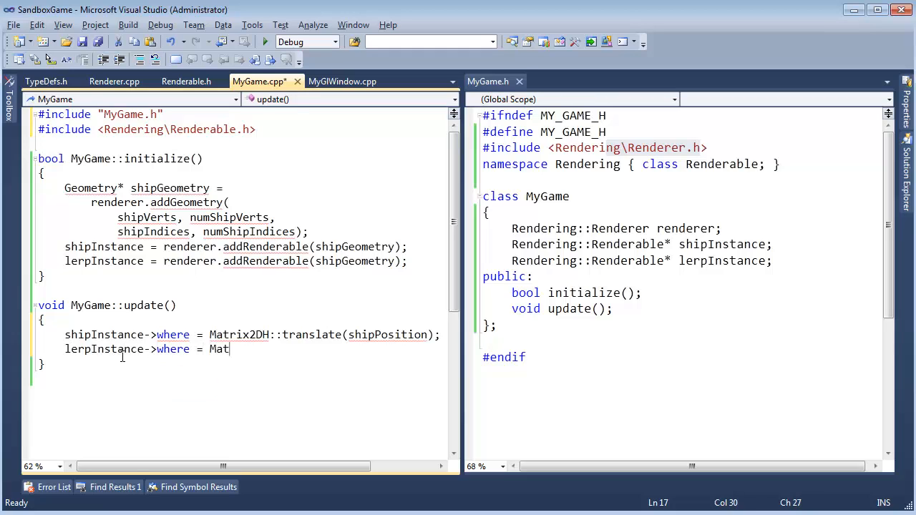
type("rixwD")
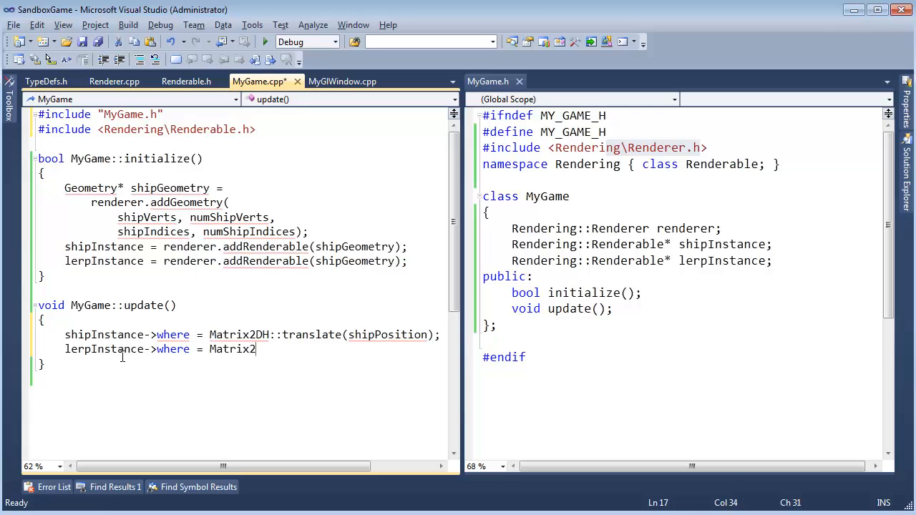
type("DH::Tr")
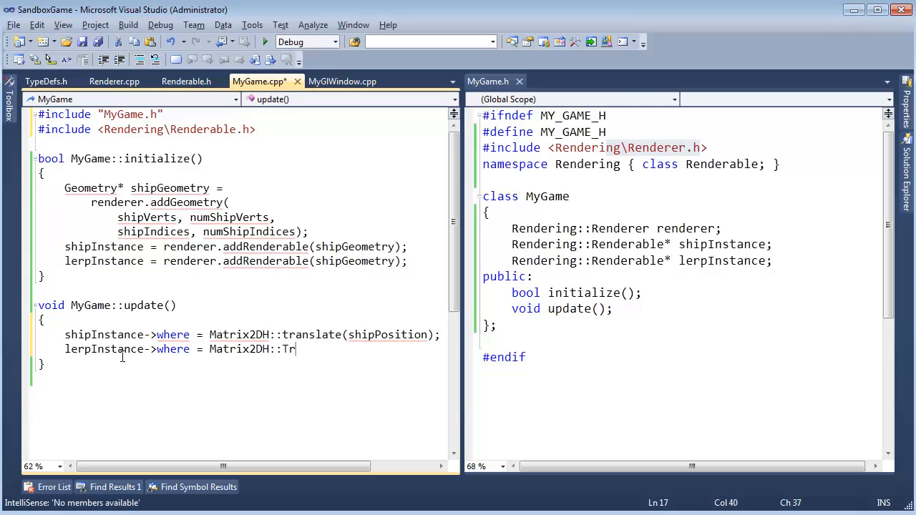
type("ansl")
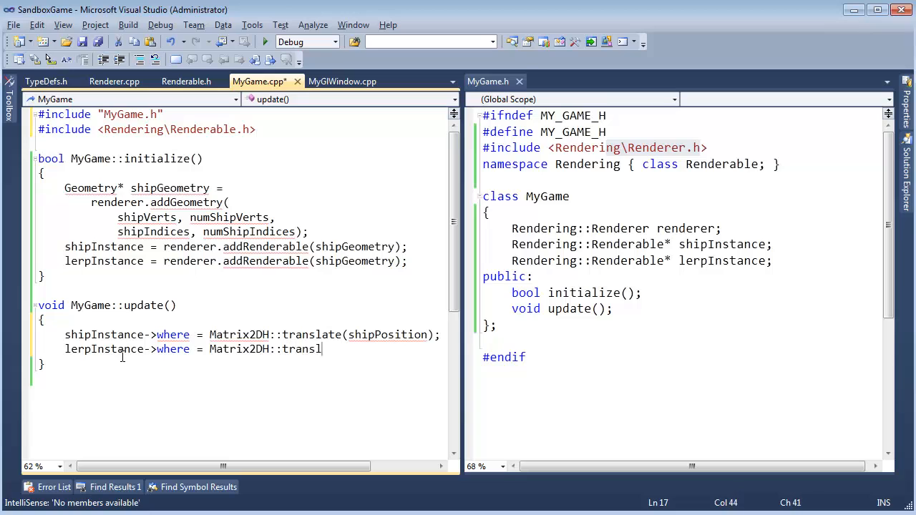
type("ate(lerperPosi")
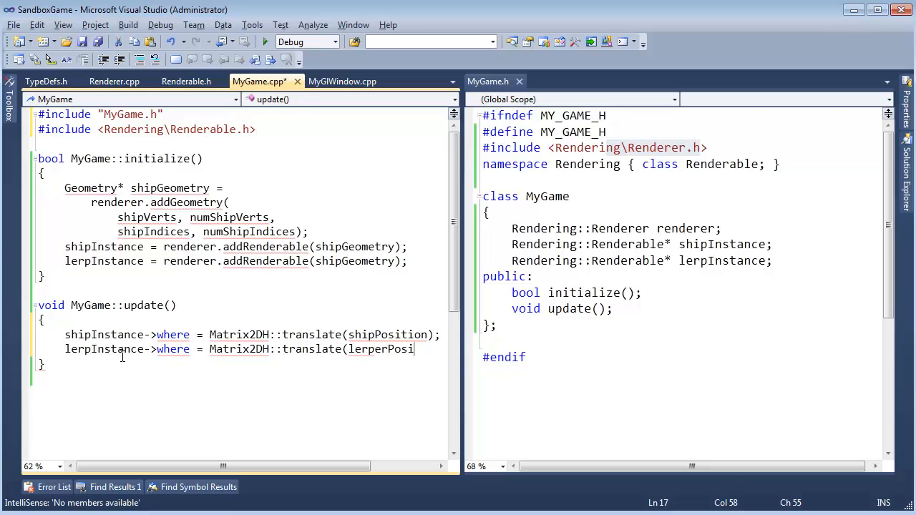
type("tion)")
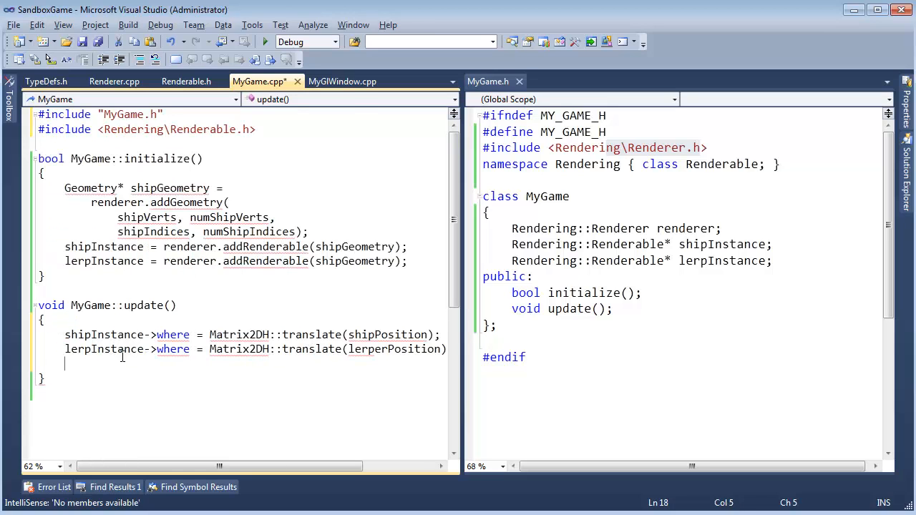
Remove the blank line in update(), save MyGame.cpp, and box-select both where assignments
double_click(142, 306)
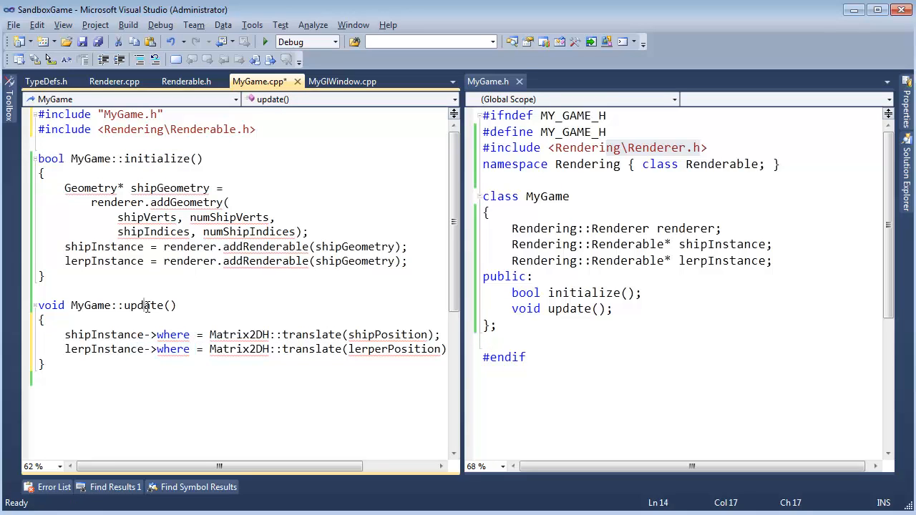
double_click(143, 305)
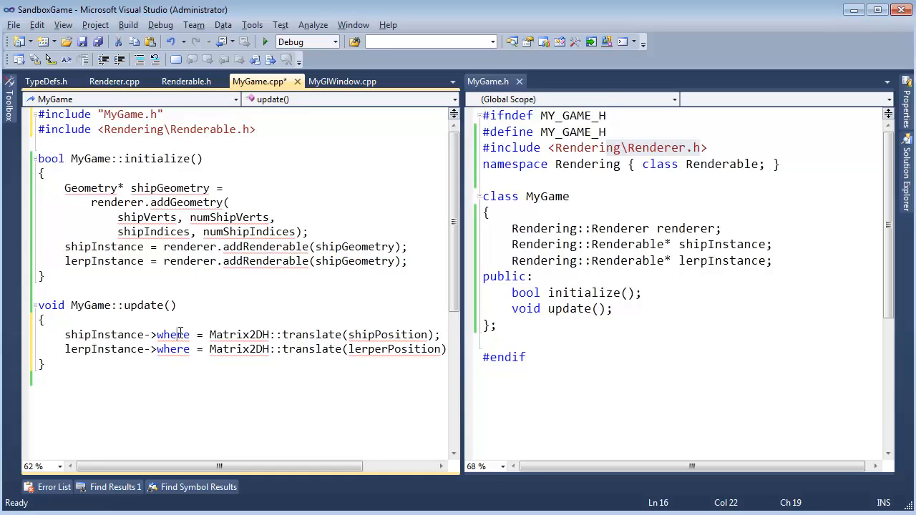
key("ctrl+s")
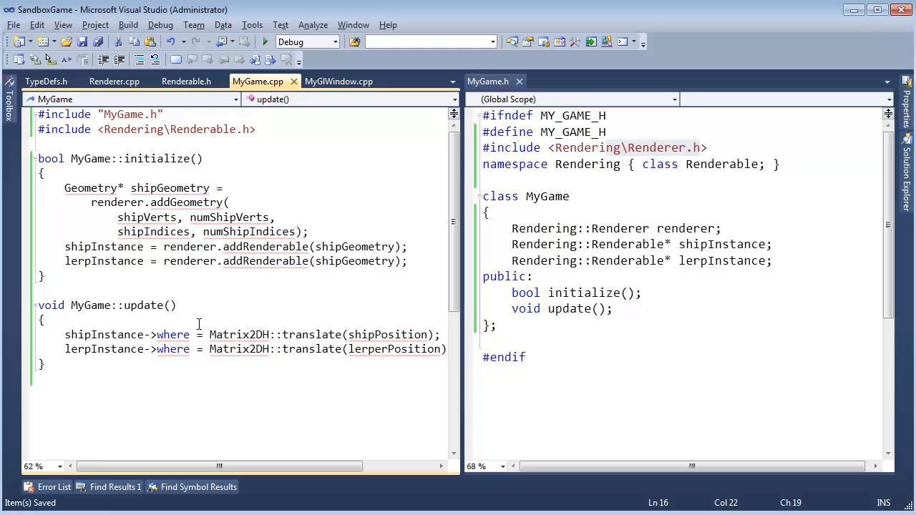
mouse_move(332, 378)
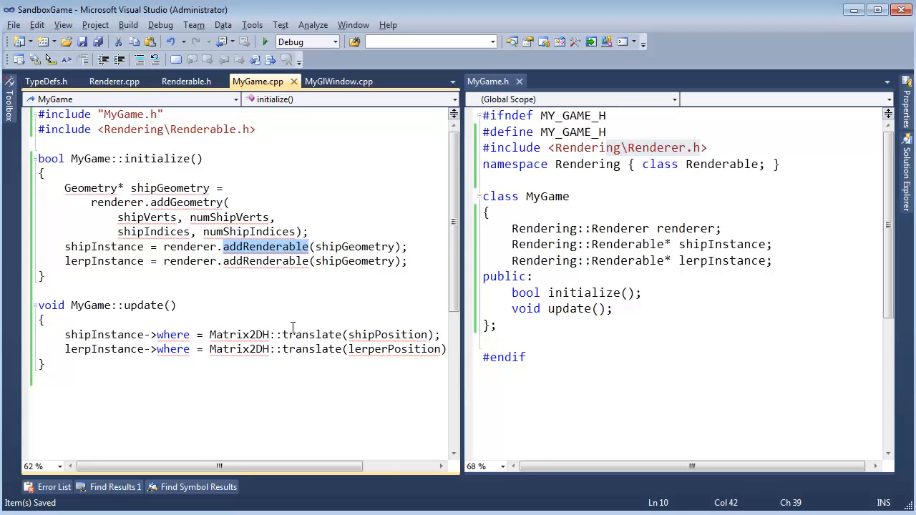
left_click_drag(157, 335, 442, 350)
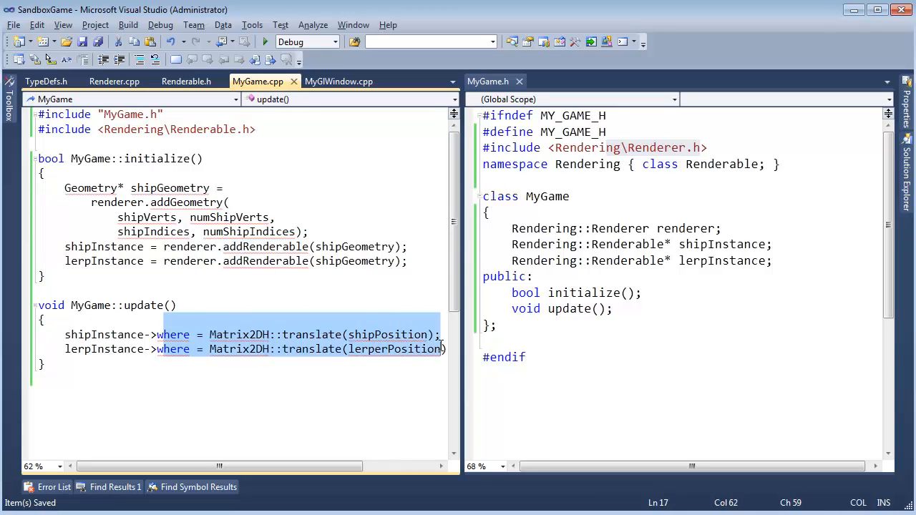